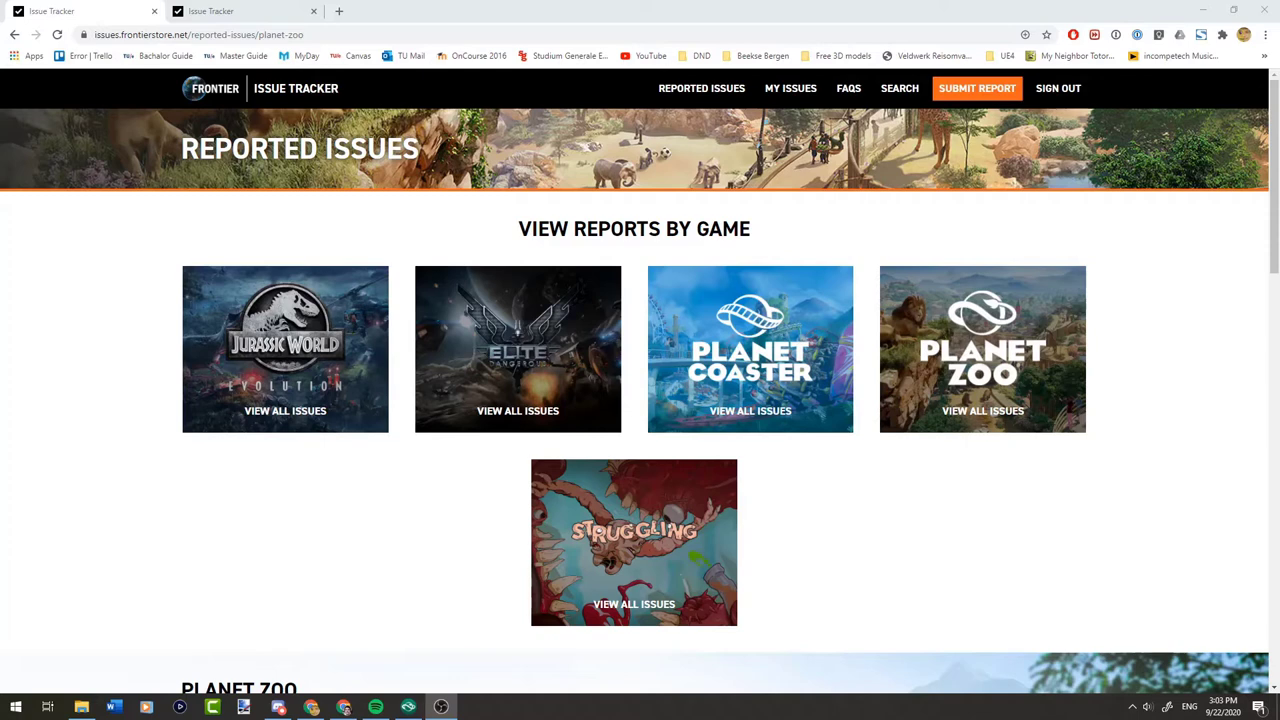
{"action": "mouse_move", "coordinate": [207, 302]}
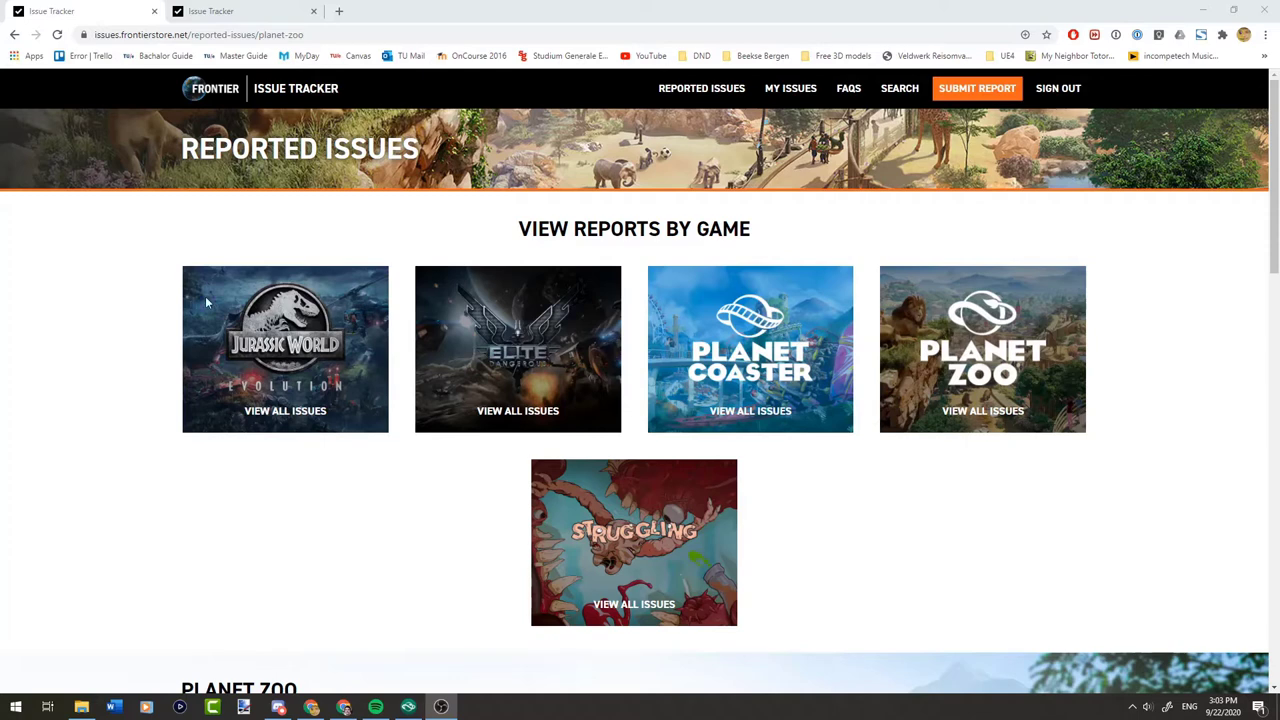
{"action": "mouse_move", "coordinate": [1065, 358]}
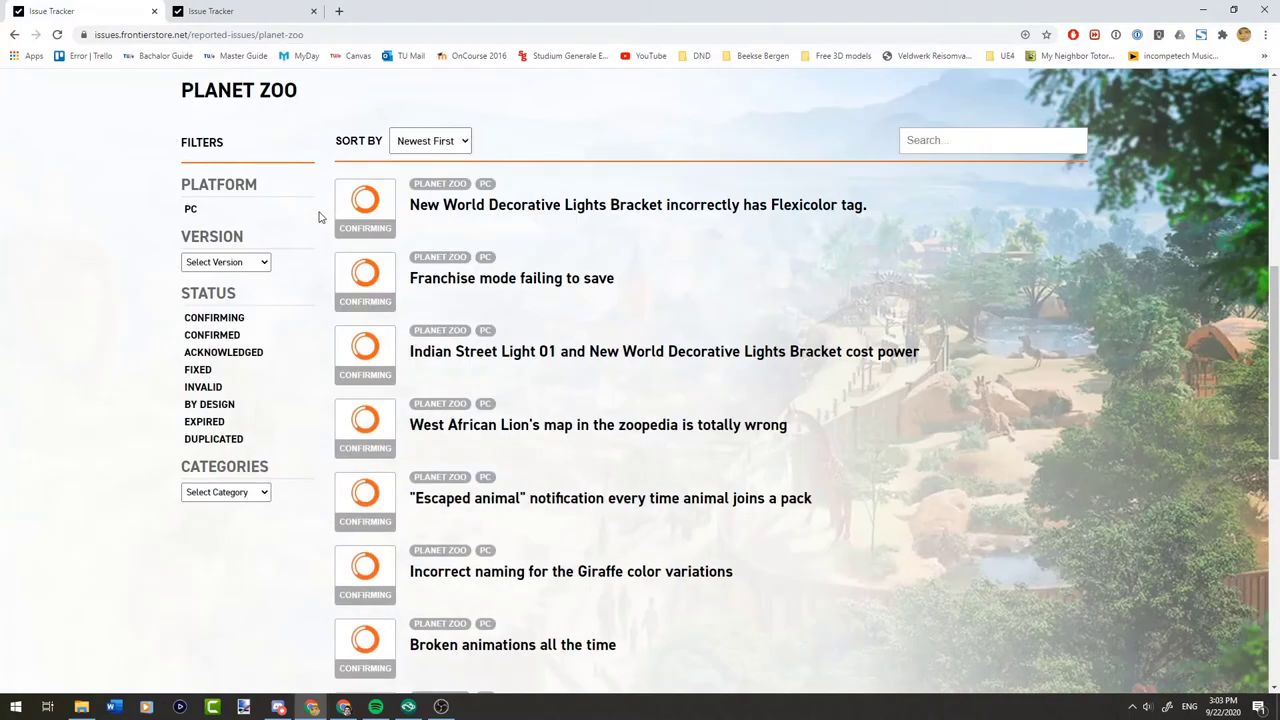
- Scroll the Planet Zoo reported issues list down to the 'Escaped animal' notification issue
{"action": "scroll", "scroll_direction": "down", "scroll_amount": 3}
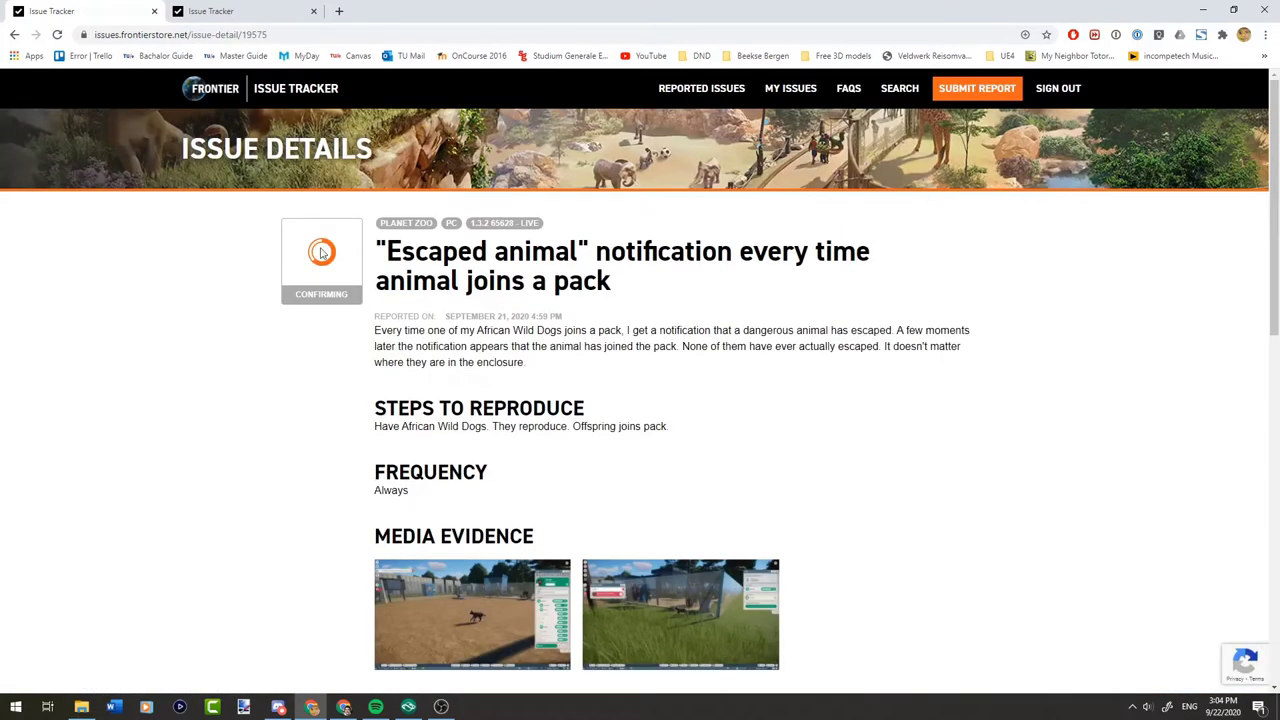
- Scroll down the 'Escaped animal' issue details page and back up
{"action": "scroll", "scroll_direction": "down", "scroll_amount": 3}
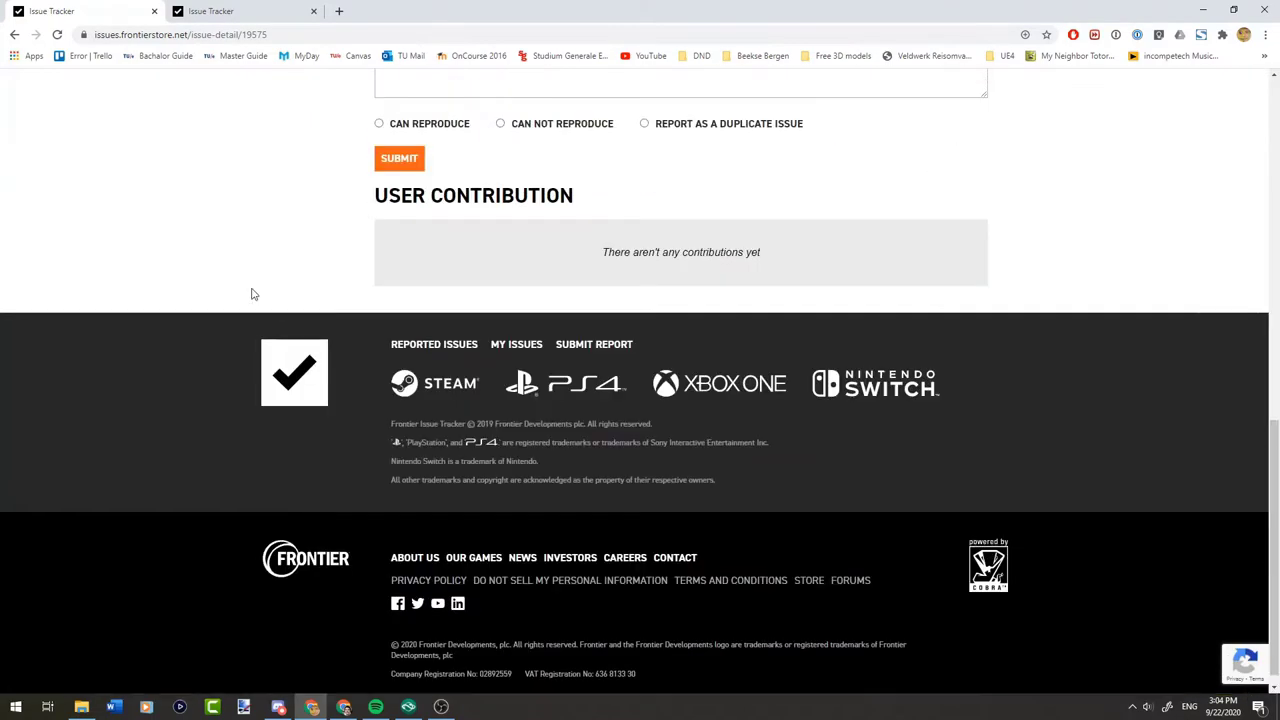
{"action": "scroll", "scroll_direction": "up", "scroll_amount": 3}
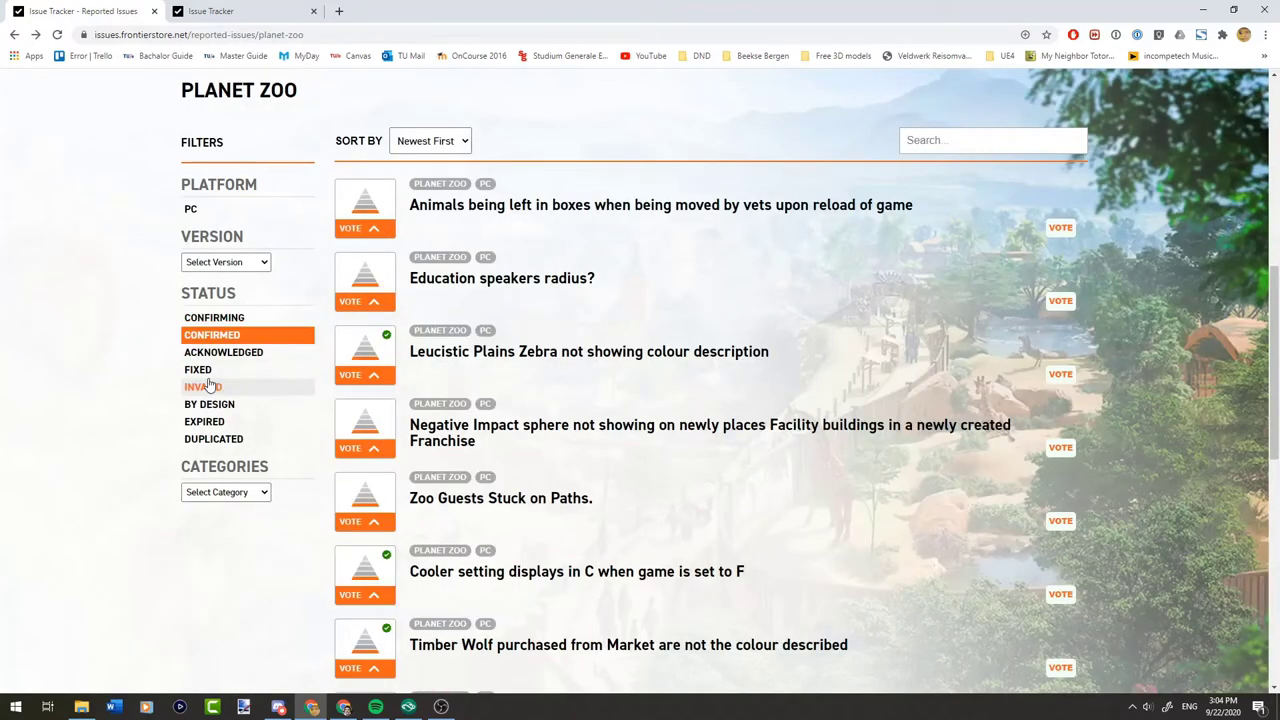
{"action": "mouse_move", "coordinate": [350, 270]}
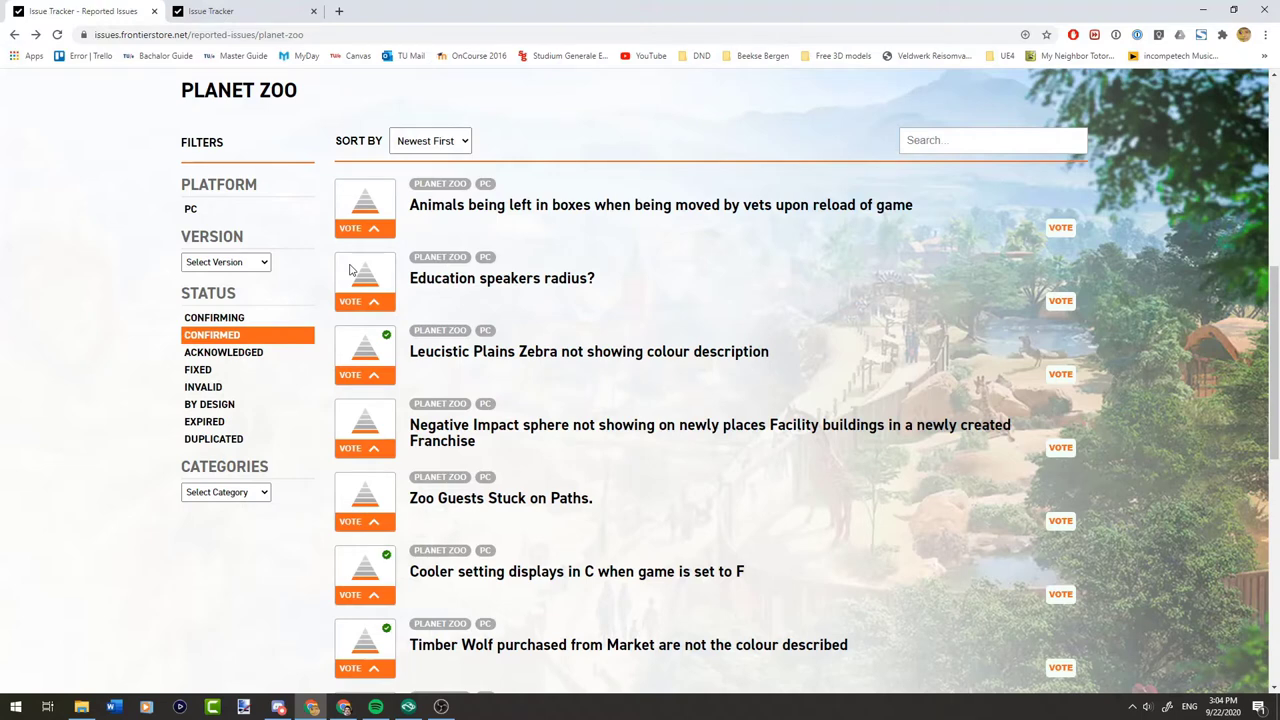
{"action": "mouse_move", "coordinate": [358, 283]}
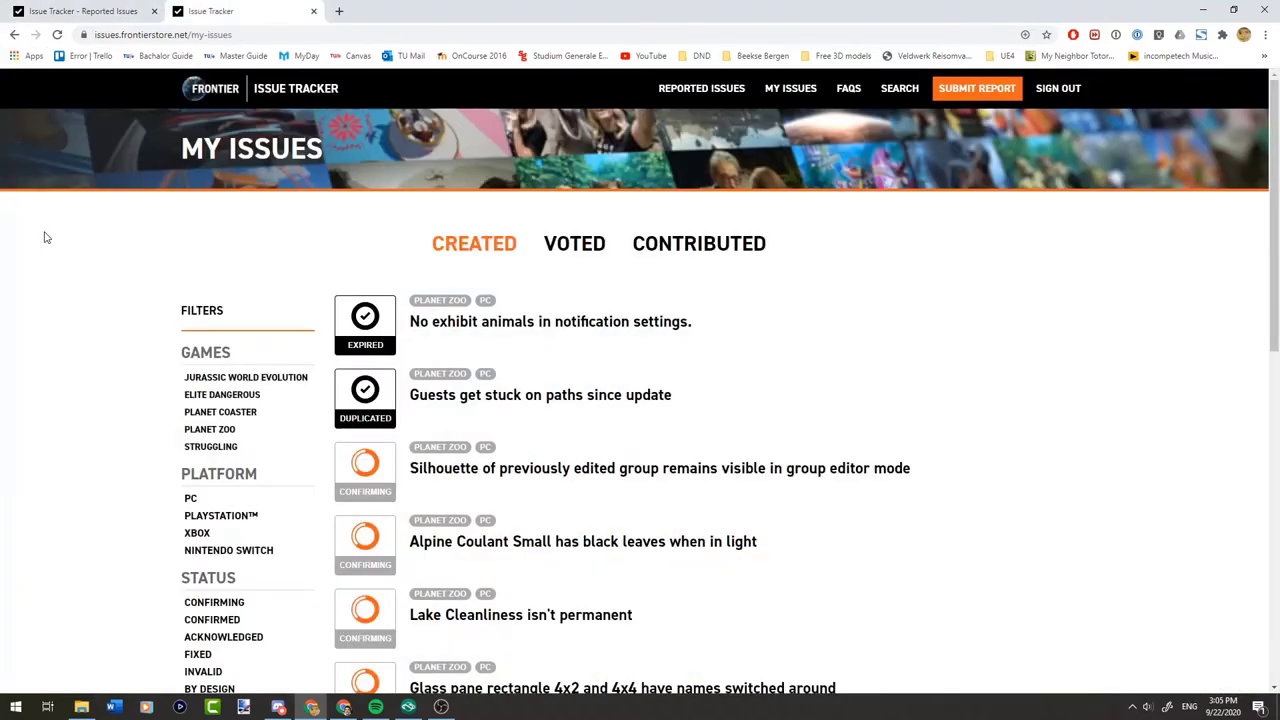
{"action": "scroll", "scroll_direction": "down", "scroll_amount": 3}
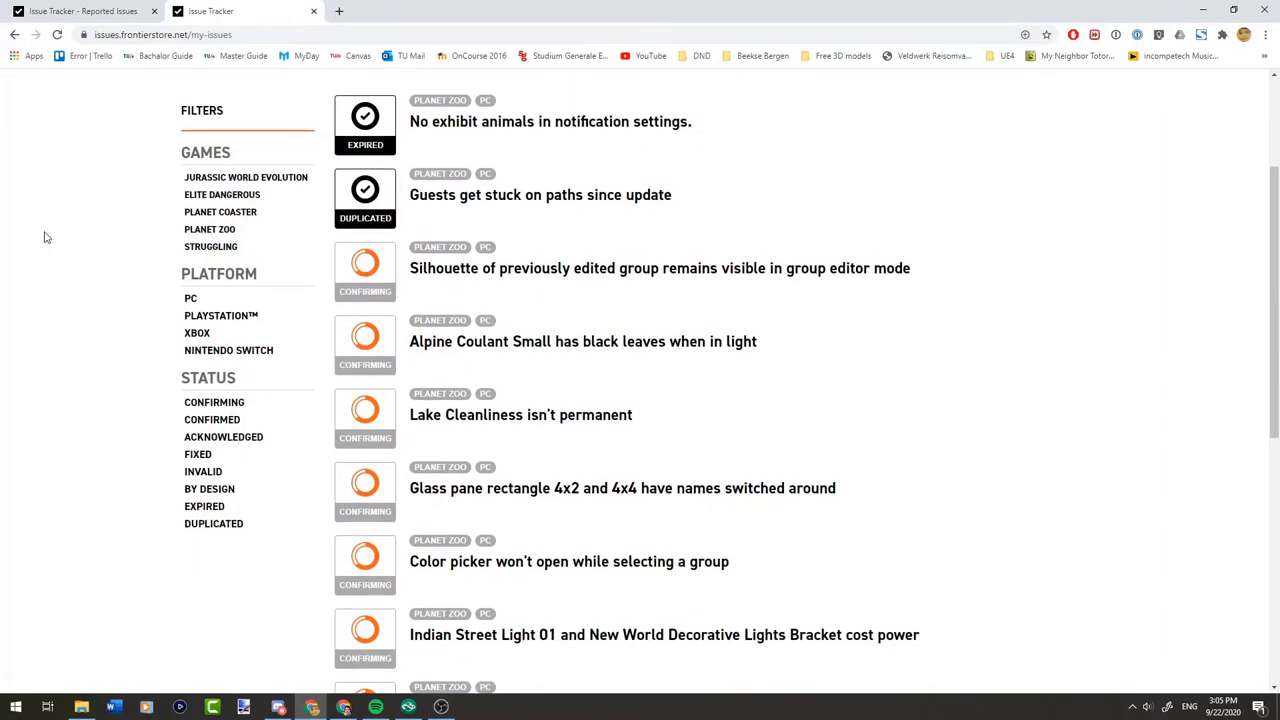
{"action": "scroll", "scroll_direction": "down", "scroll_amount": 3}
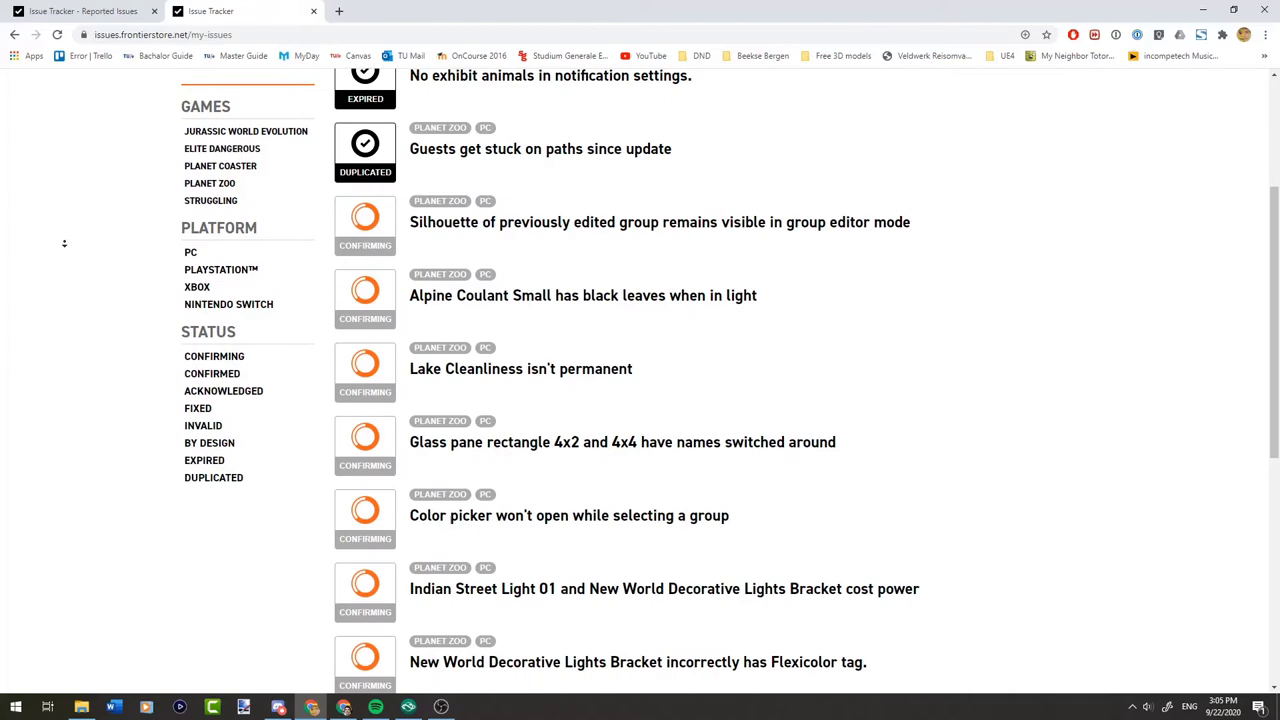
{"action": "scroll", "scroll_direction": "down", "scroll_amount": 3}
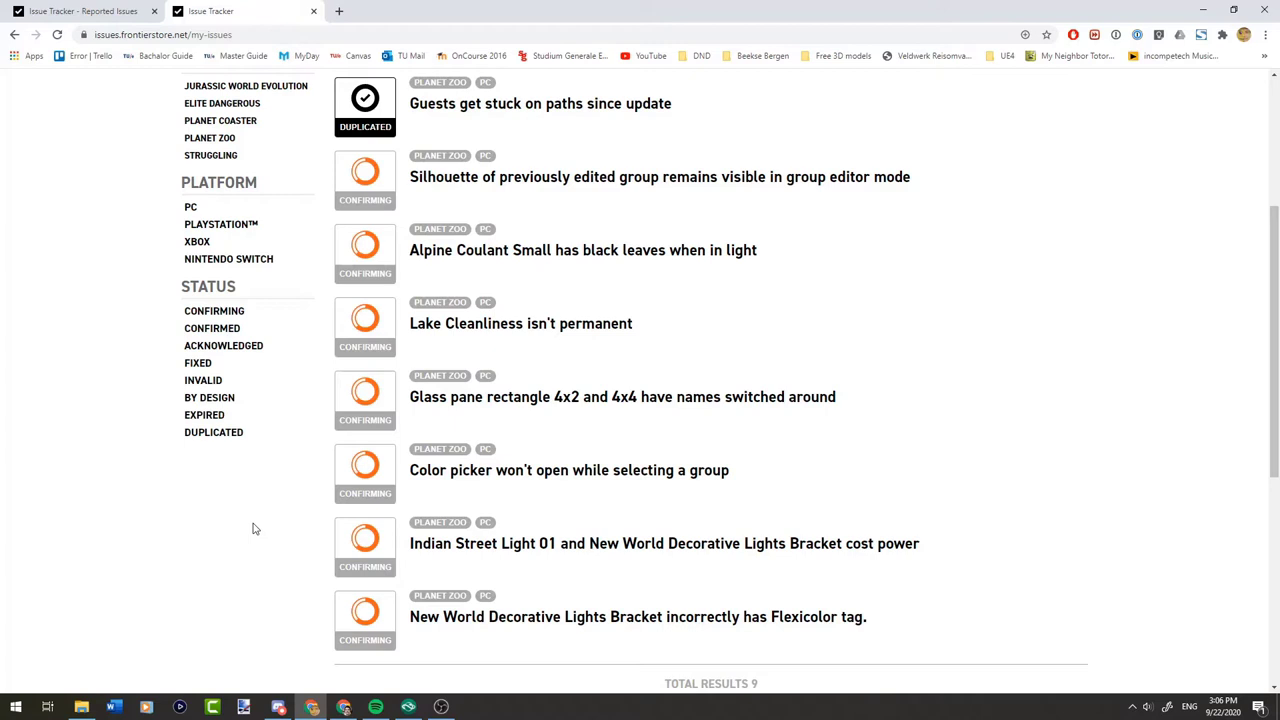
{"action": "mouse_move", "coordinate": [221, 500]}
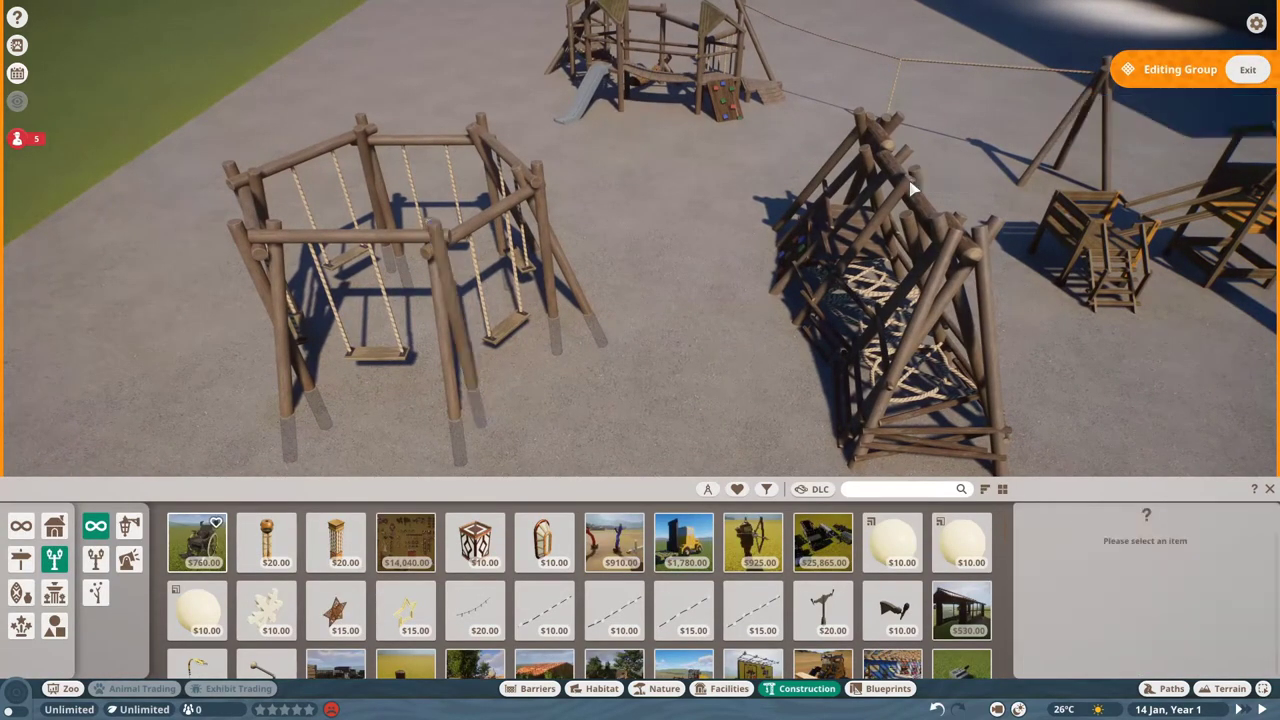
{"action": "mouse_move", "coordinate": [295, 370]}
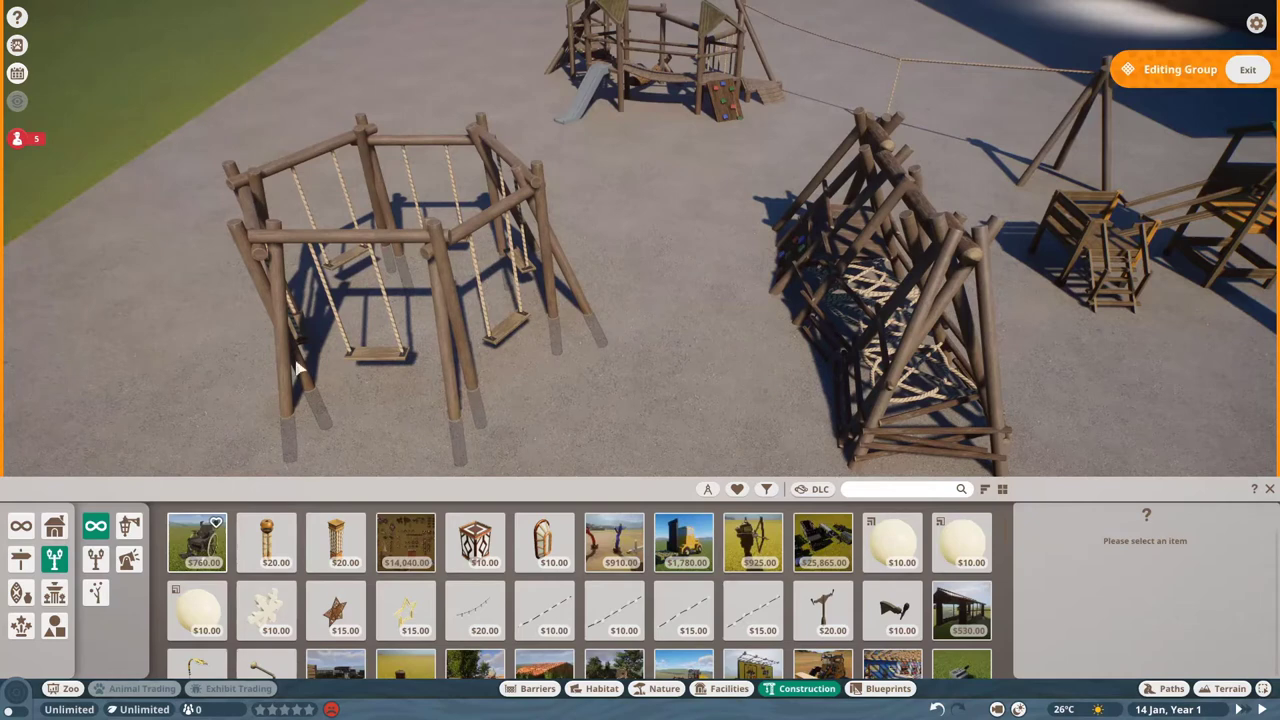
{"action": "mouse_move", "coordinate": [622, 280]}
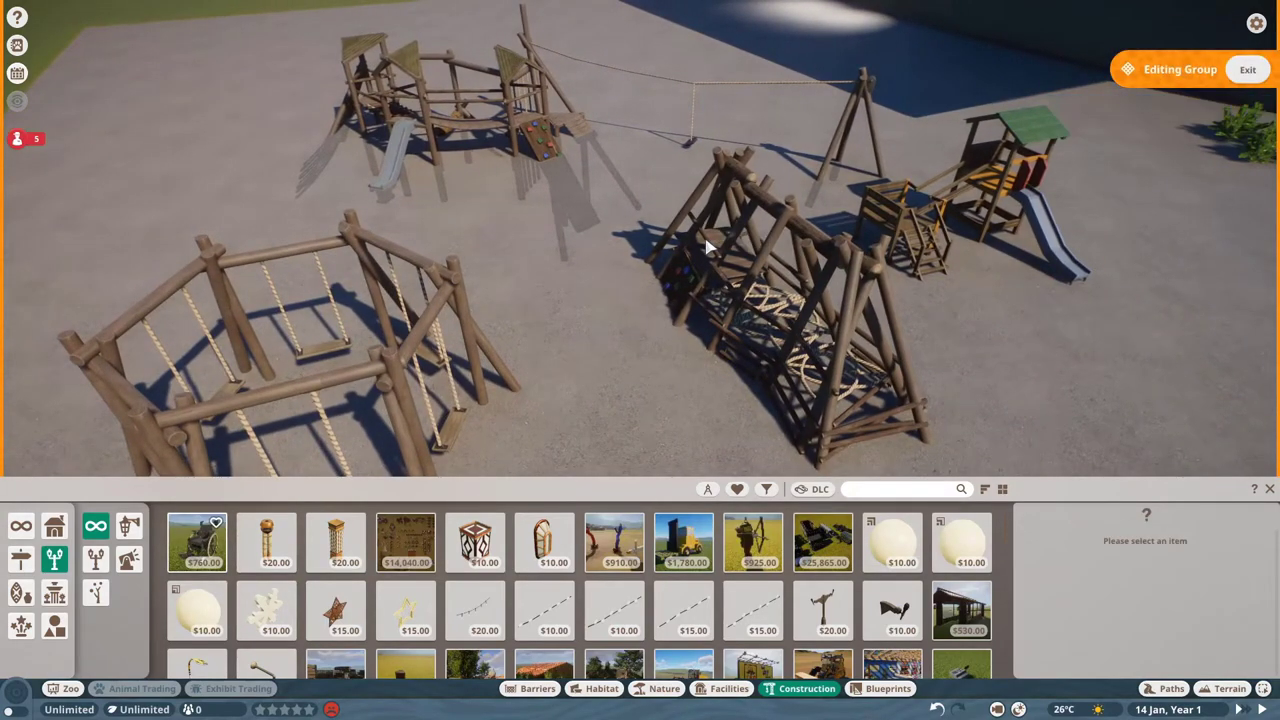
{"action": "mouse_move", "coordinate": [604, 277]}
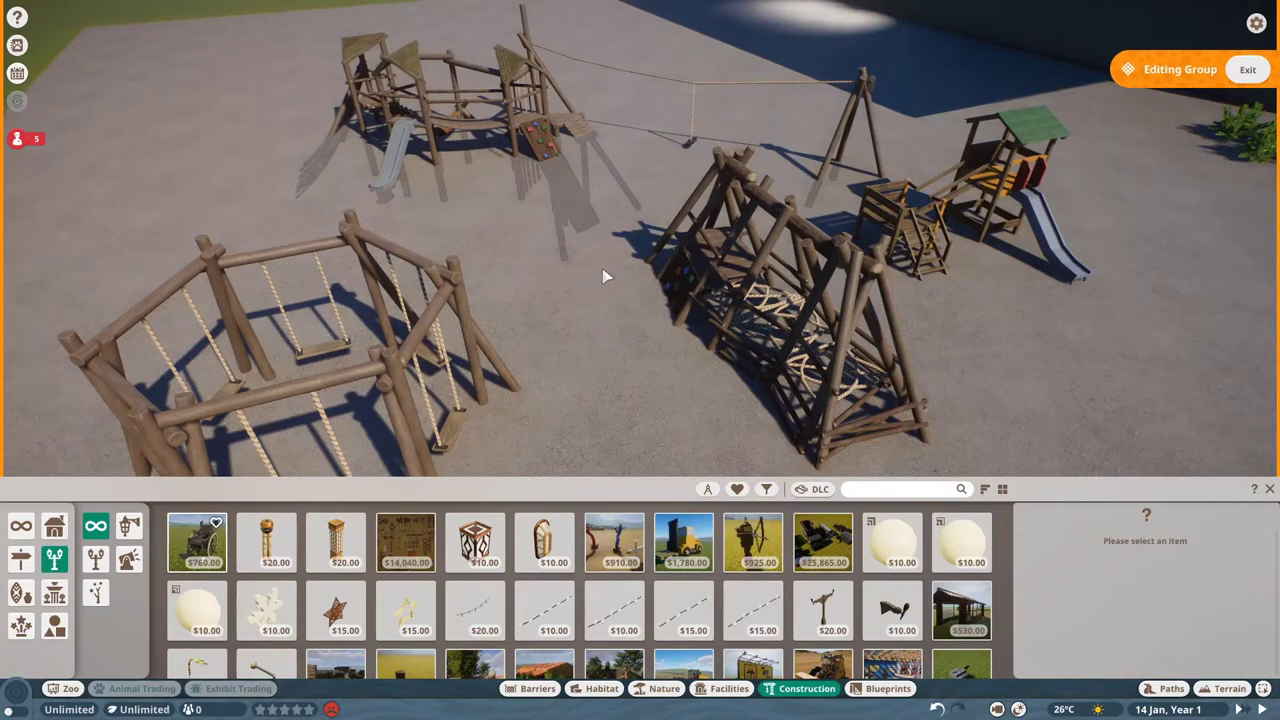
{"action": "mouse_move", "coordinate": [584, 280]}
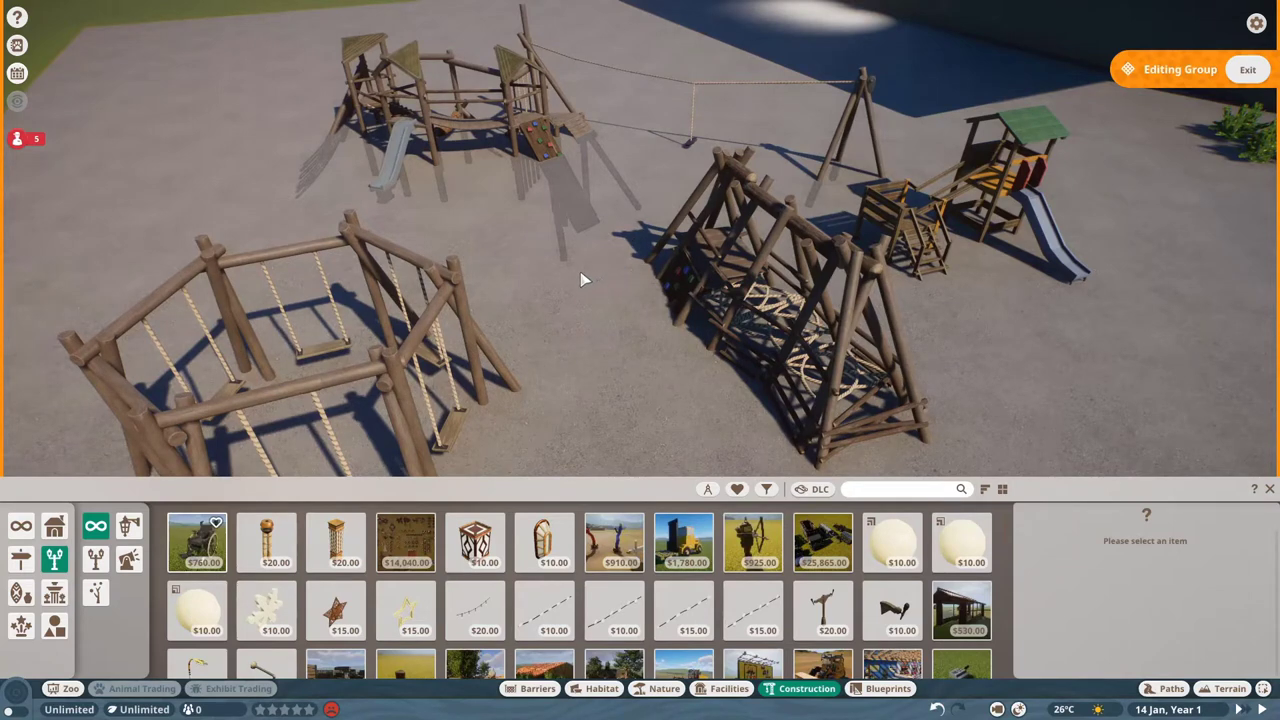
{"action": "mouse_move", "coordinate": [390, 280]}
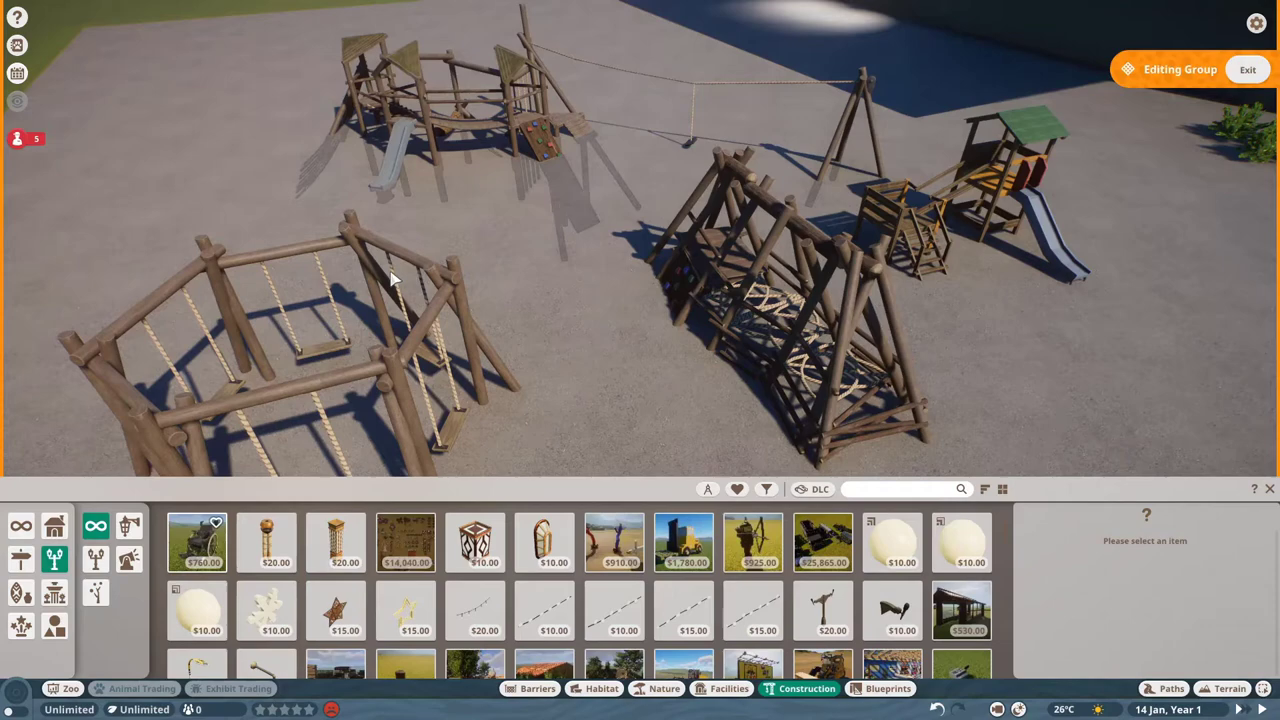
- Open the swing set and rope climbing frame playground group for editing
{"action": "left_click", "coordinate": [1247, 69]}
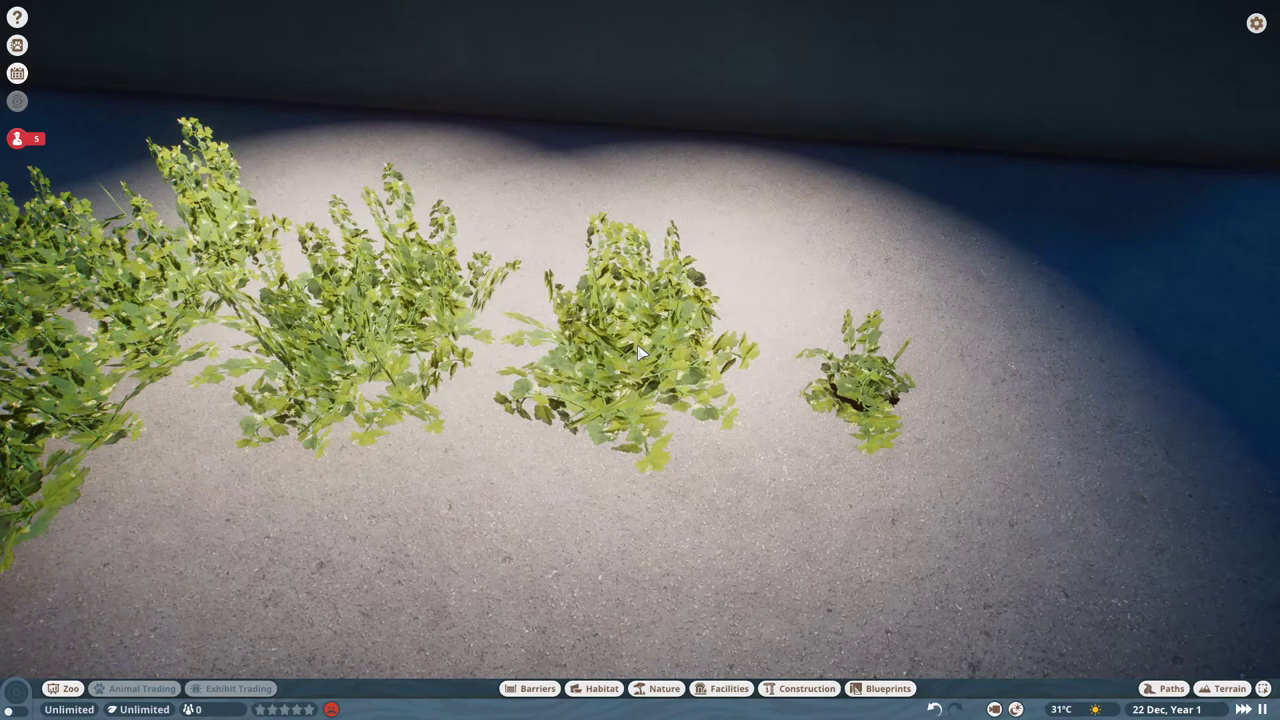
{"action": "mouse_move", "coordinate": [858, 424]}
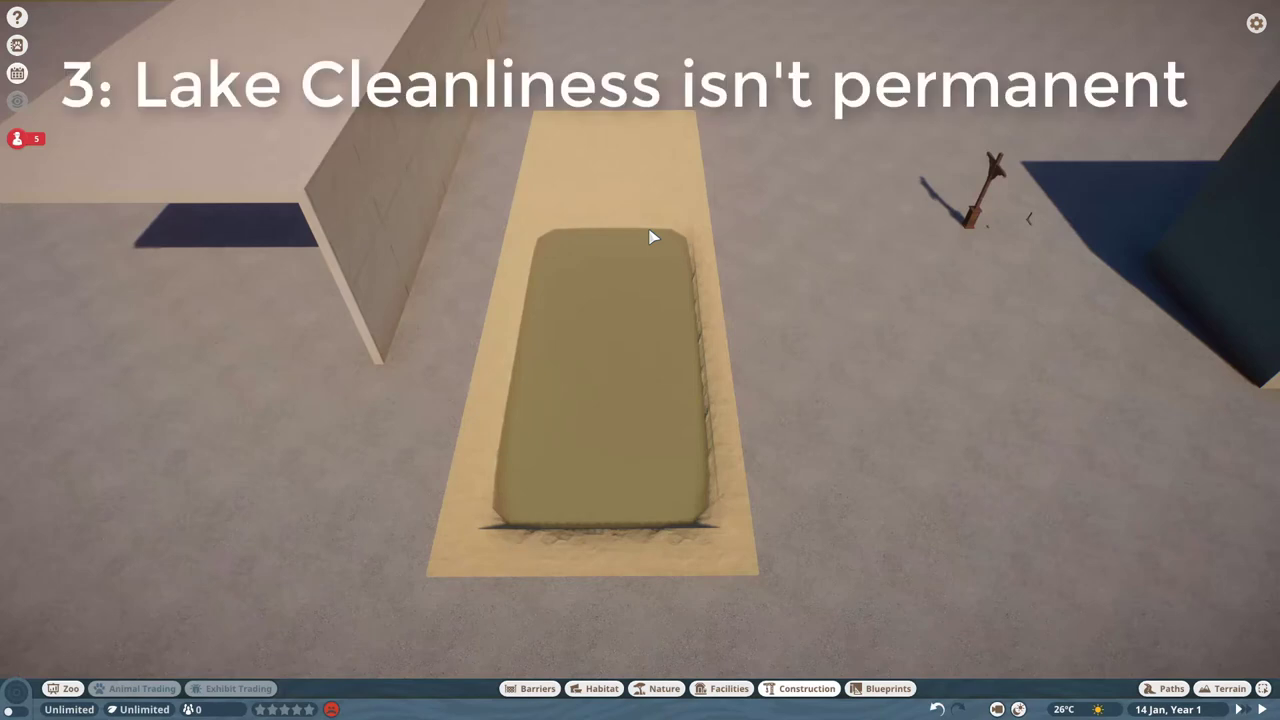
- Check the terrain water tools, then view the Water Treatment facility in Facilities
{"action": "left_click", "coordinate": [1228, 688]}
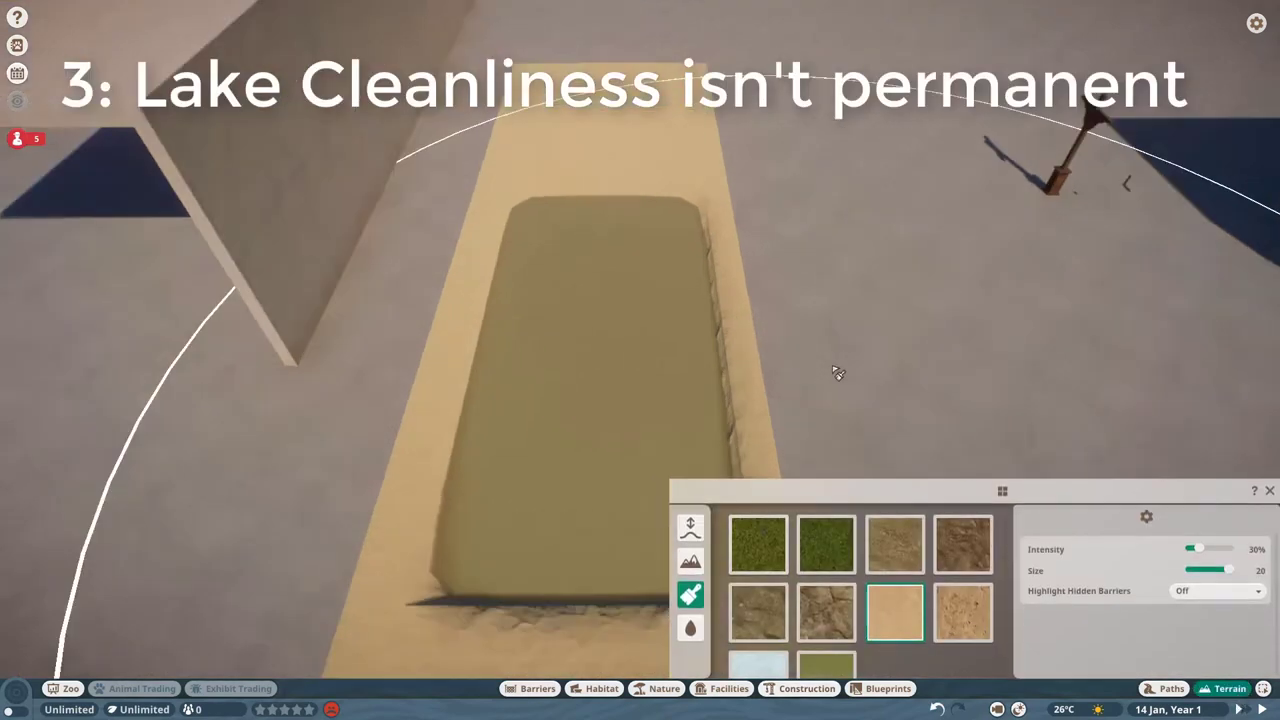
{"action": "left_click", "coordinate": [690, 628]}
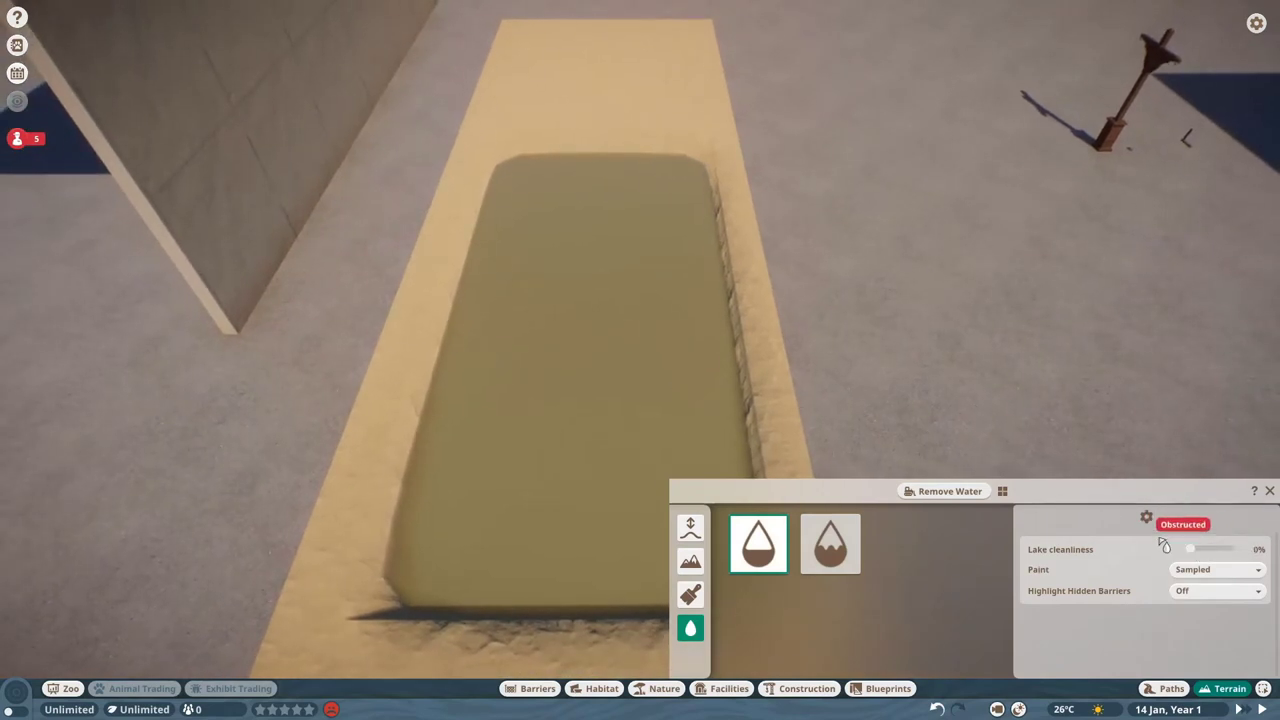
{"action": "mouse_move", "coordinate": [948, 281]}
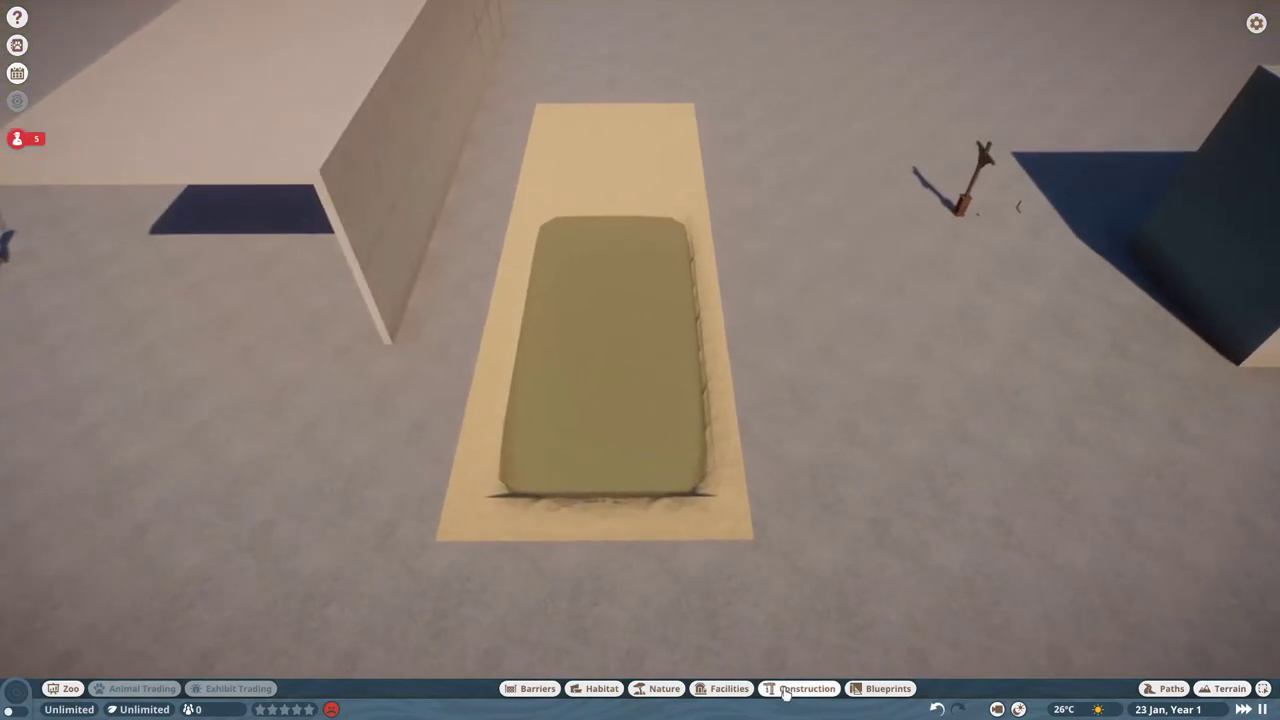
{"action": "left_click", "coordinate": [806, 688]}
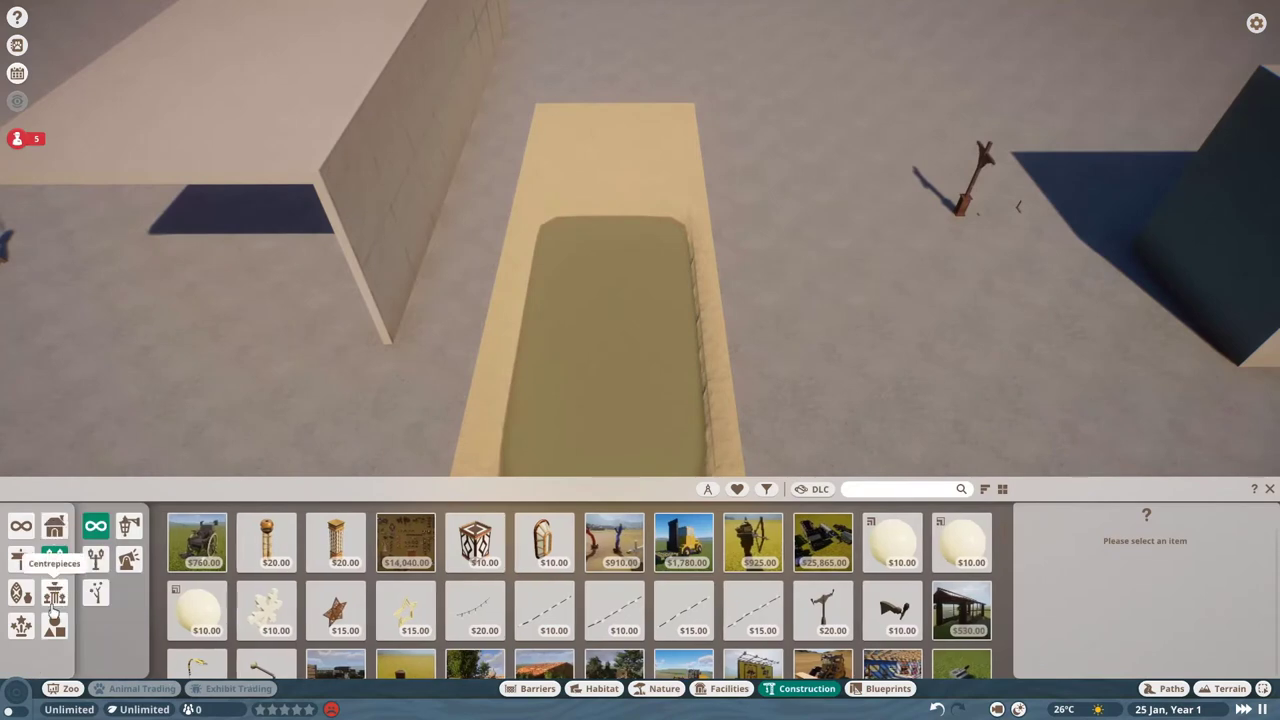
{"action": "left_click", "coordinate": [728, 688]}
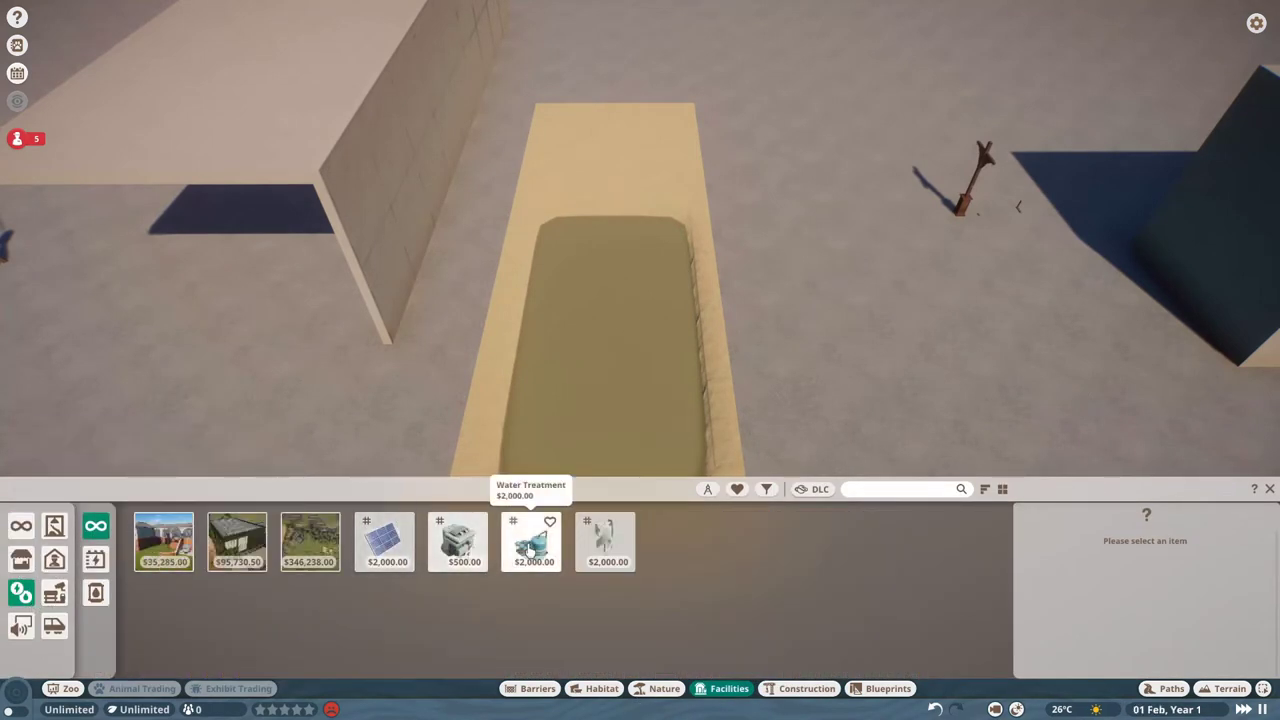
{"action": "left_click", "coordinate": [532, 541]}
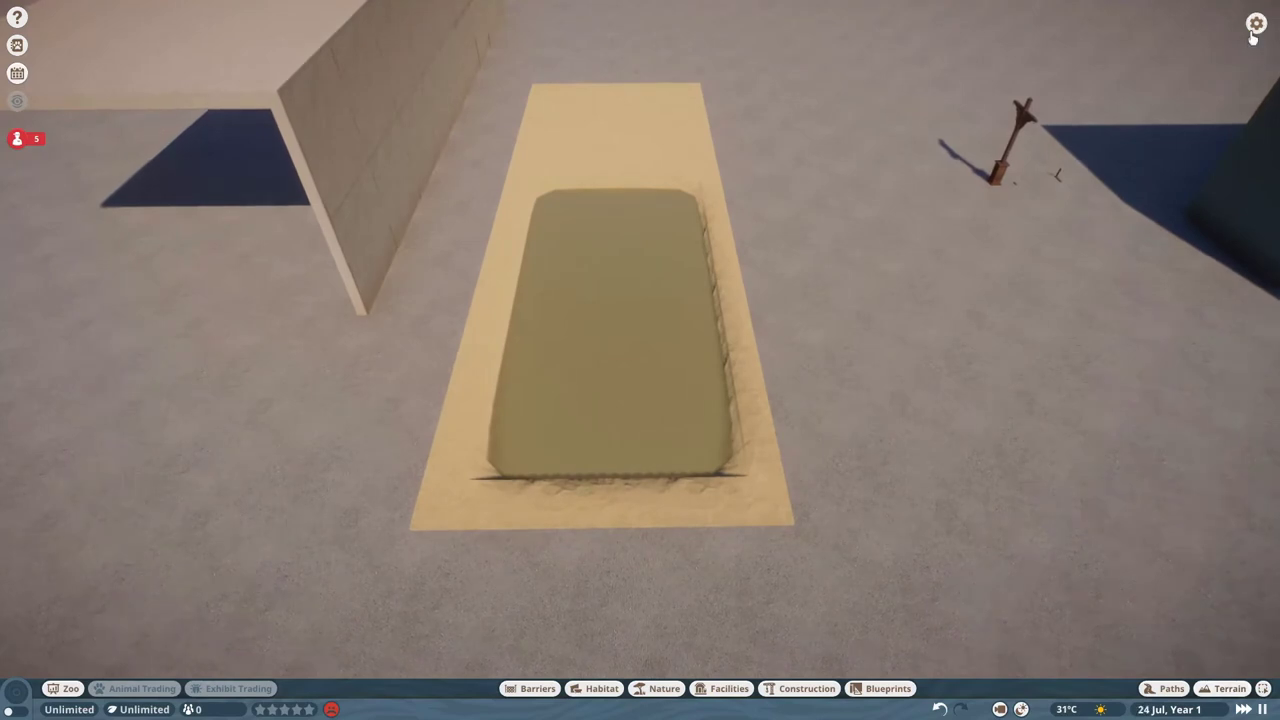
{"action": "key", "text": "Escape"}
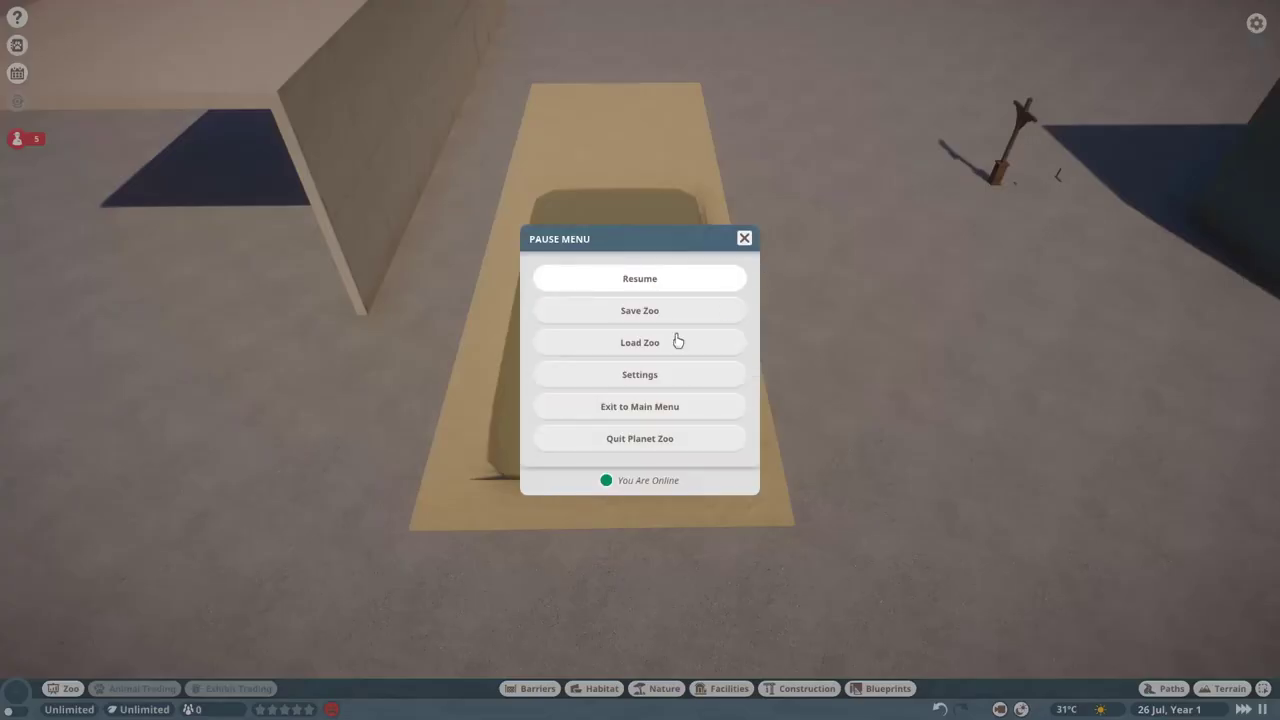
{"action": "left_click", "coordinate": [639, 374]}
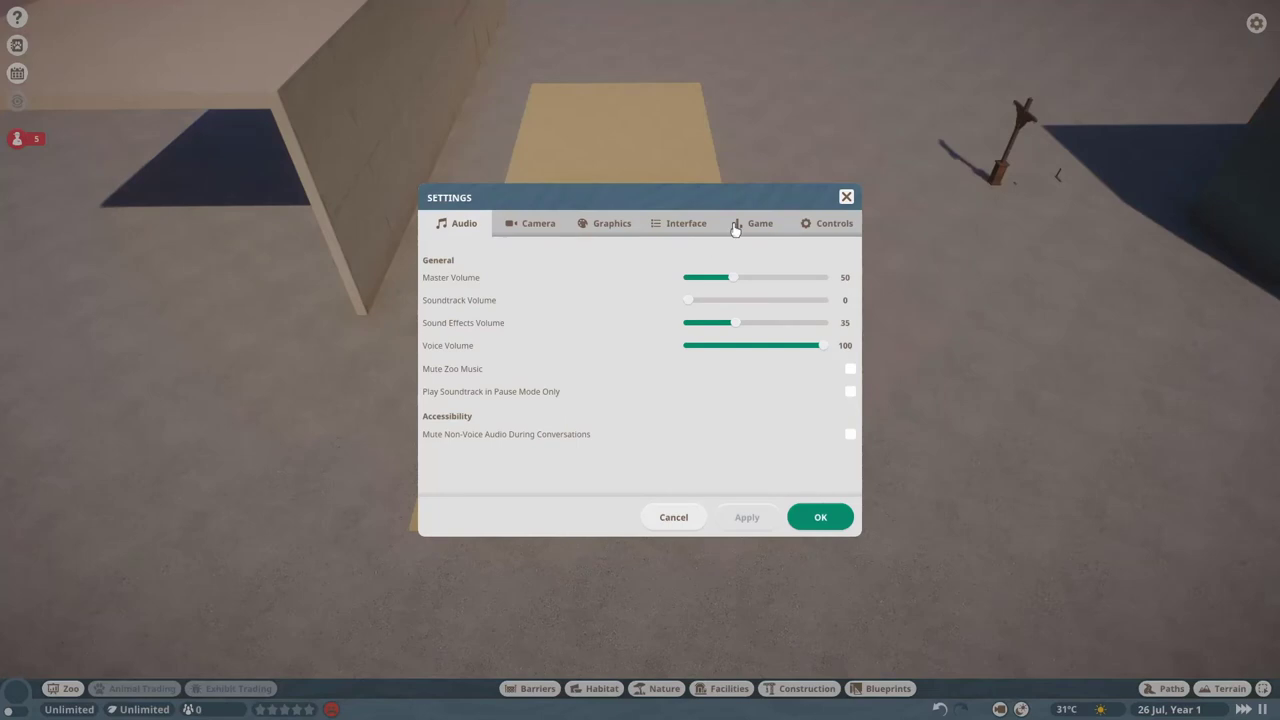
{"action": "left_click", "coordinate": [759, 223]}
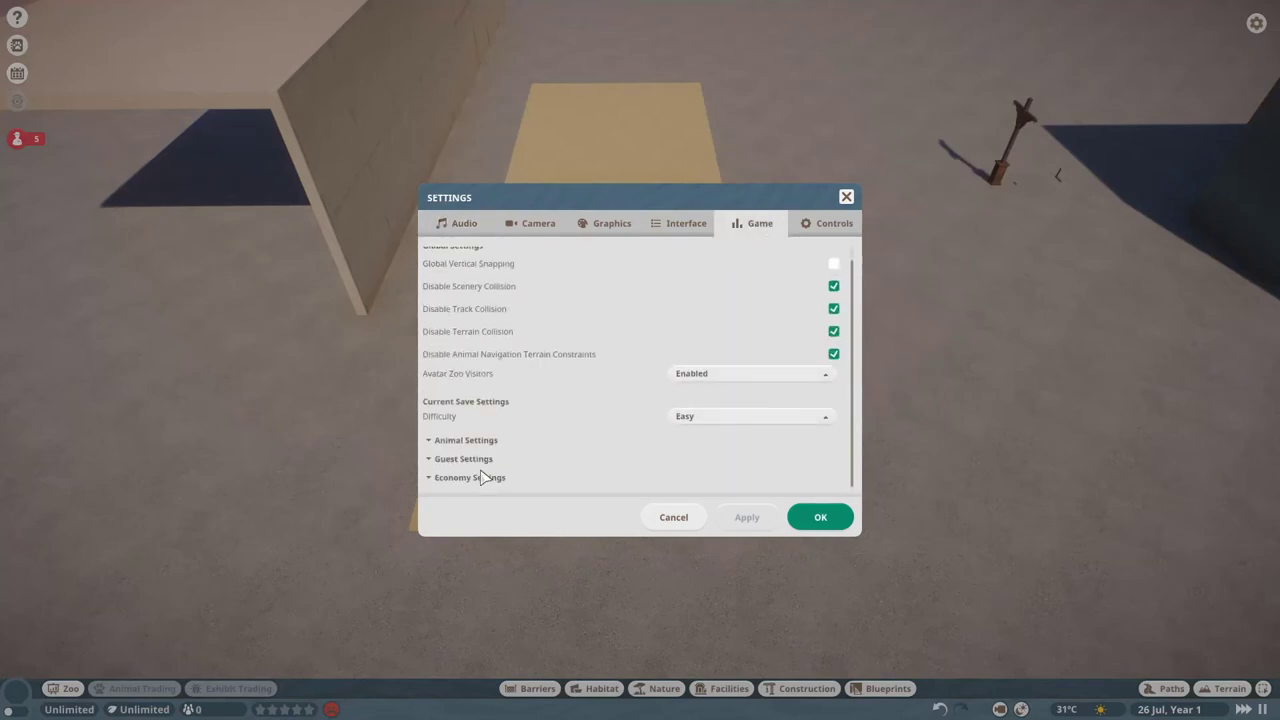
{"action": "scroll", "scroll_direction": "down", "scroll_amount": 3}
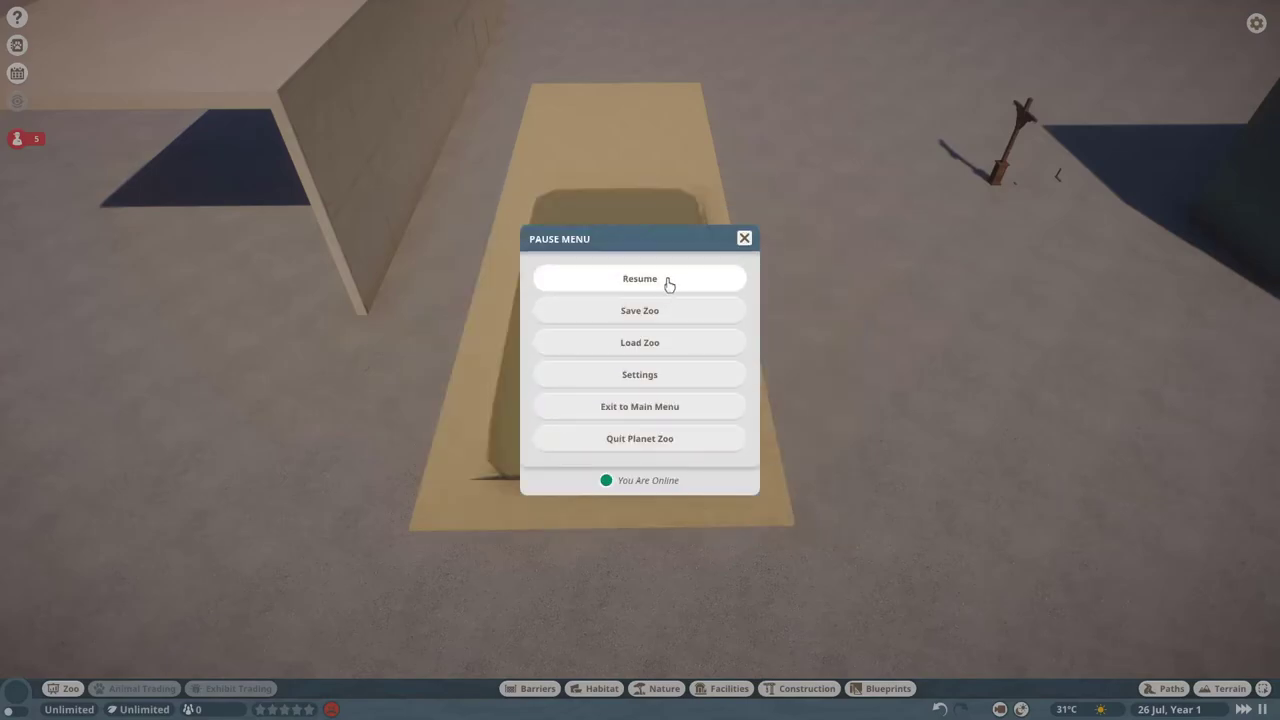
{"action": "left_click", "coordinate": [639, 278]}
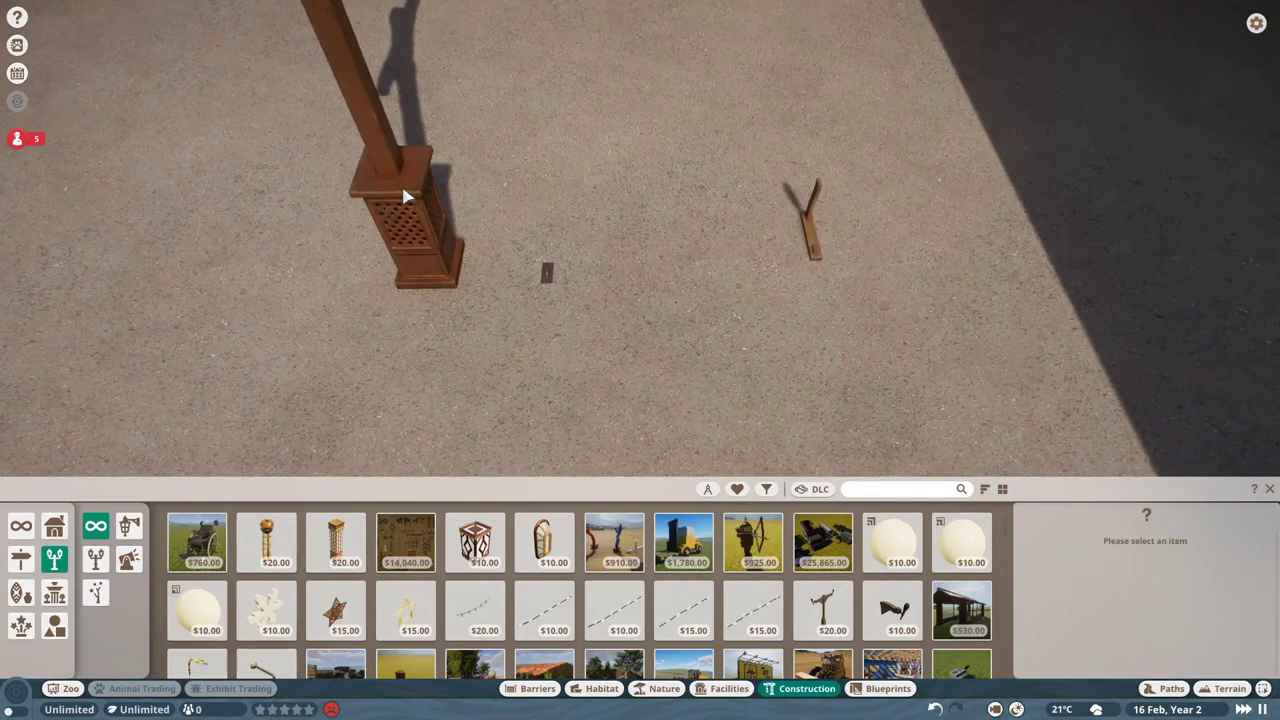
- Check the East Asia Wall Light 02 Bracket's $0.00 periodic power cost
{"action": "left_click", "coordinate": [405, 200]}
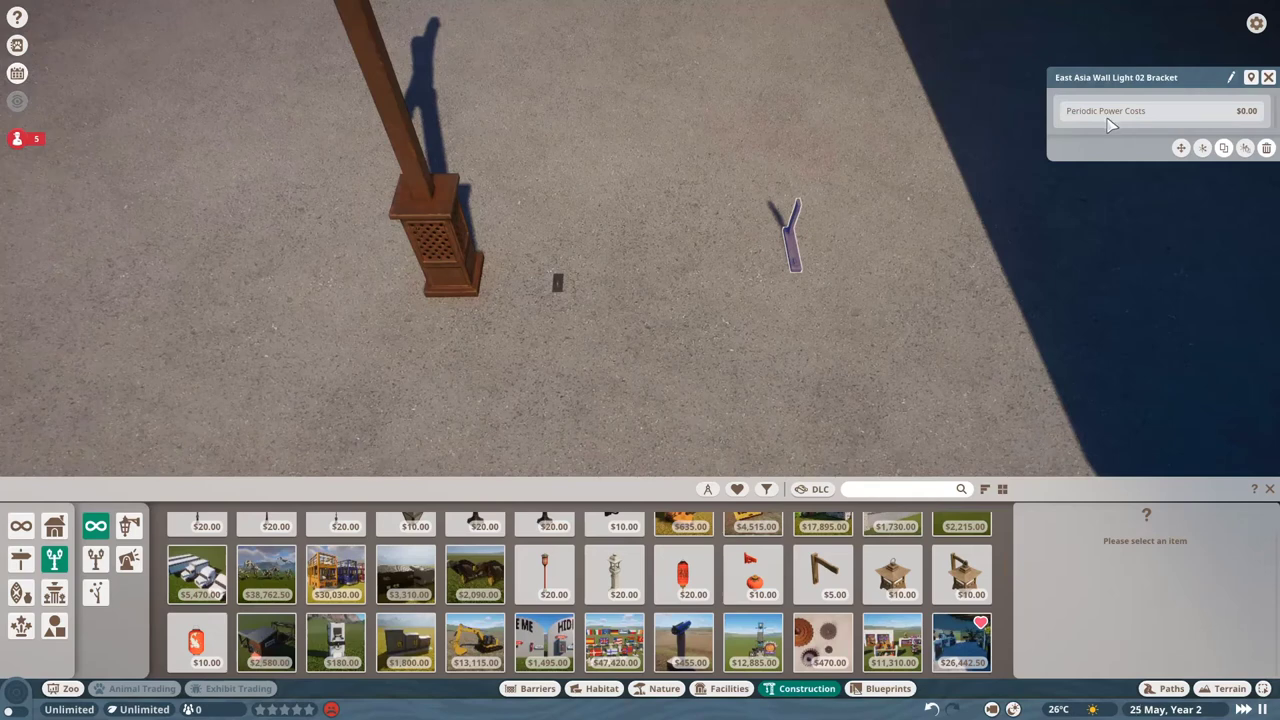
{"action": "mouse_move", "coordinate": [765, 280]}
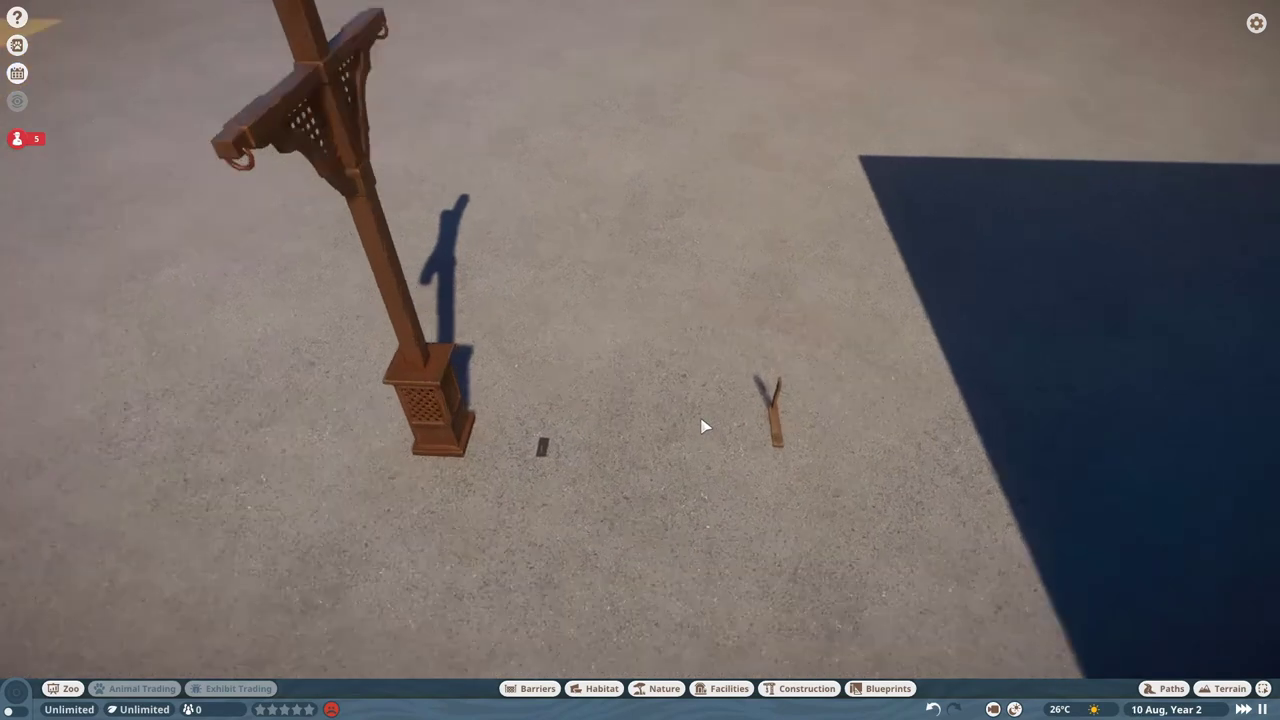
{"action": "left_click", "coordinate": [775, 415]}
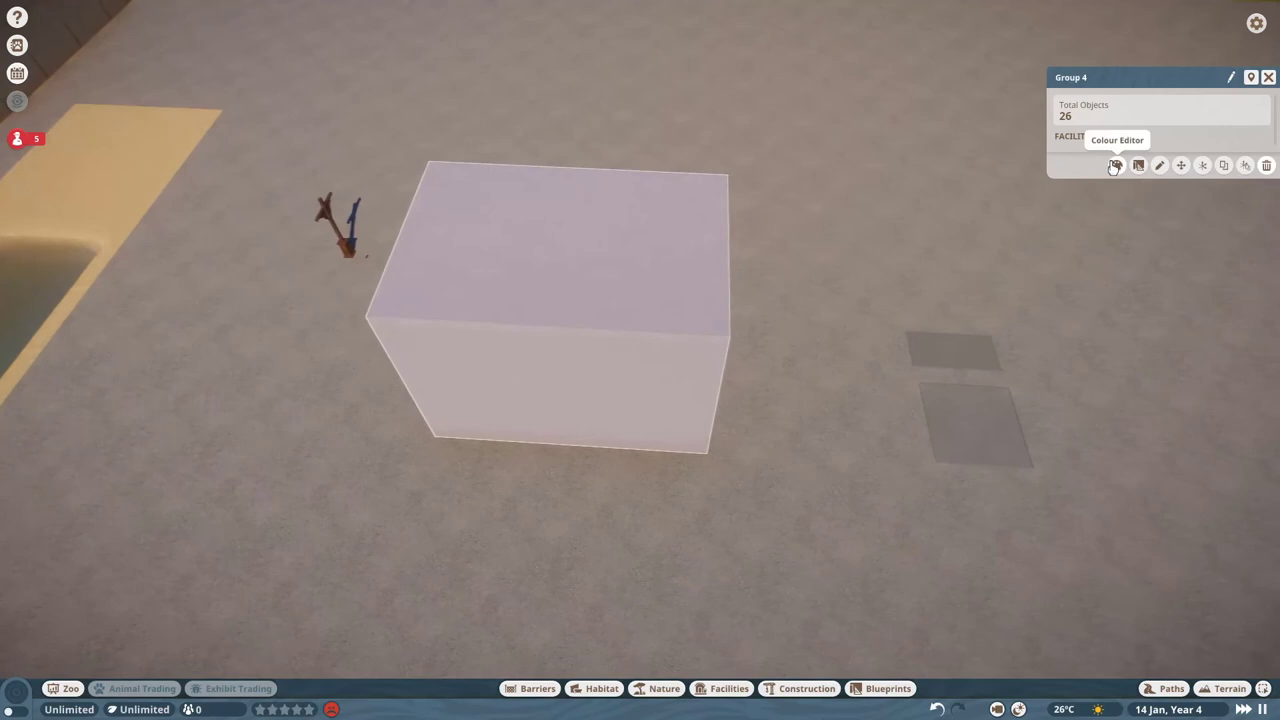
- Recolour the 26-object Group 4 teal blue using its Colour Editor
{"action": "left_click", "coordinate": [1105, 213]}
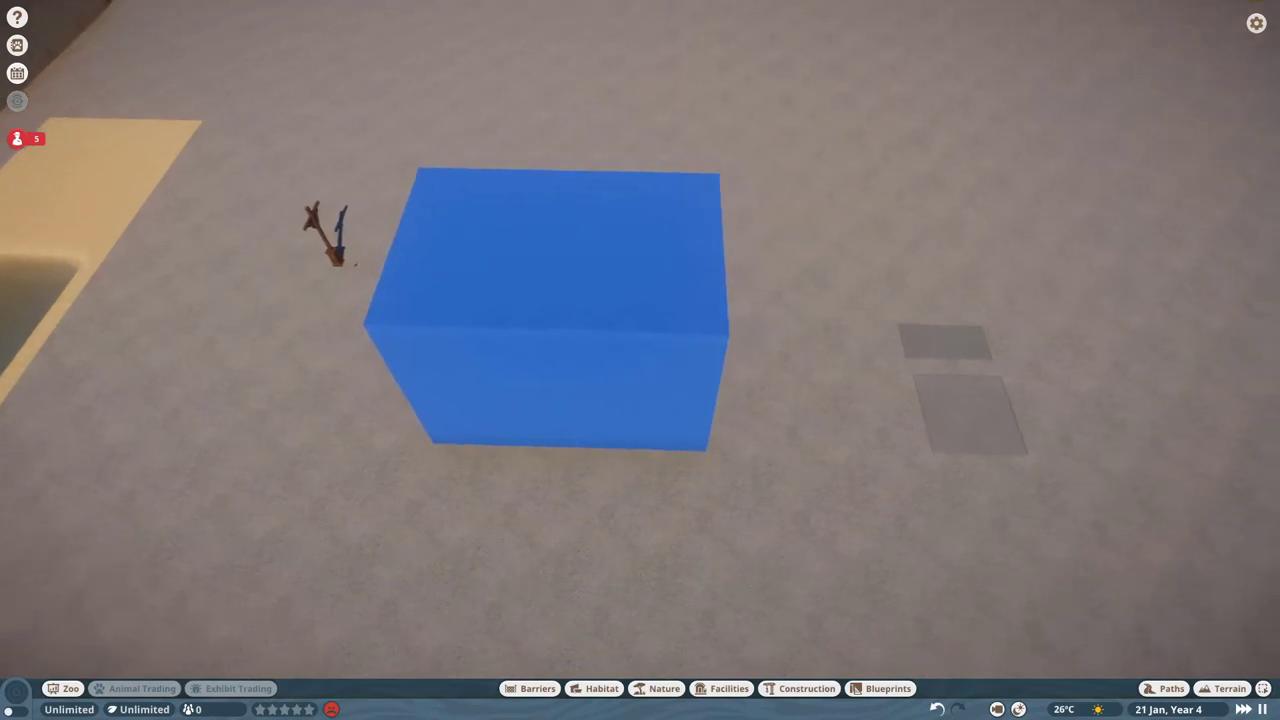
{"action": "left_click", "coordinate": [806, 688]}
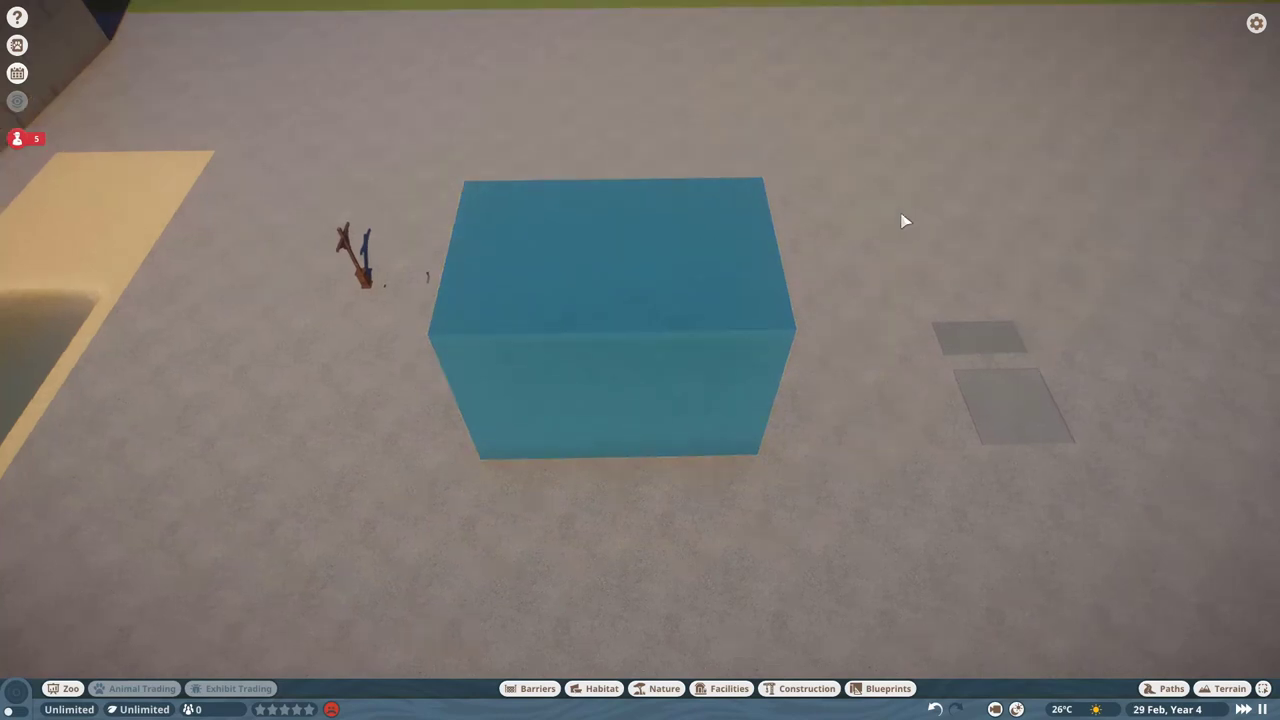
{"action": "mouse_move", "coordinate": [863, 228]}
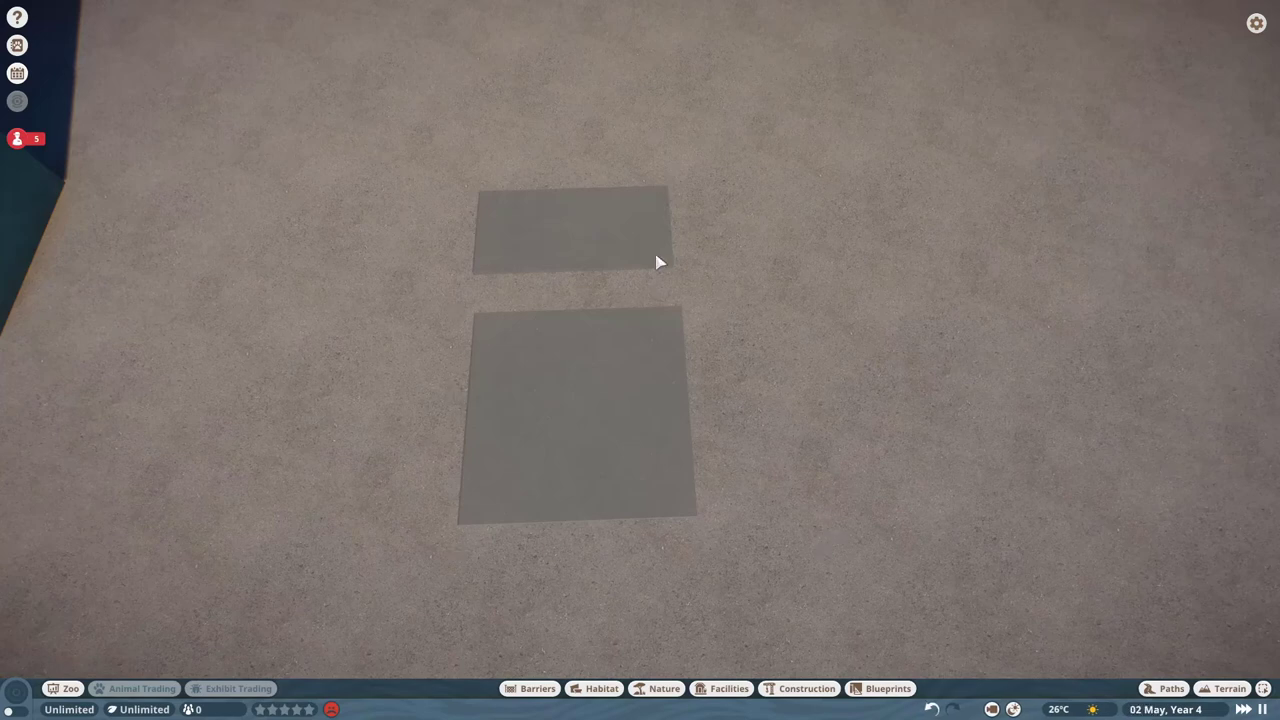
{"action": "left_click", "coordinate": [573, 228]}
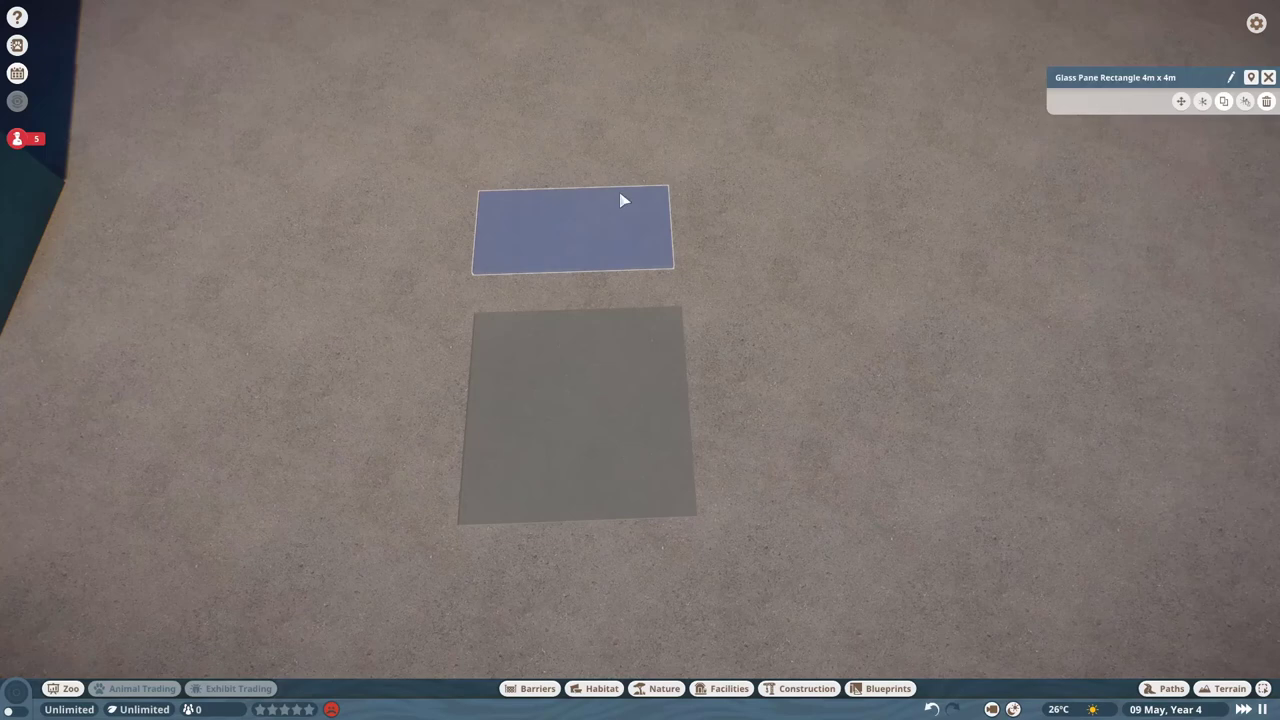
{"action": "left_click", "coordinate": [575, 414]}
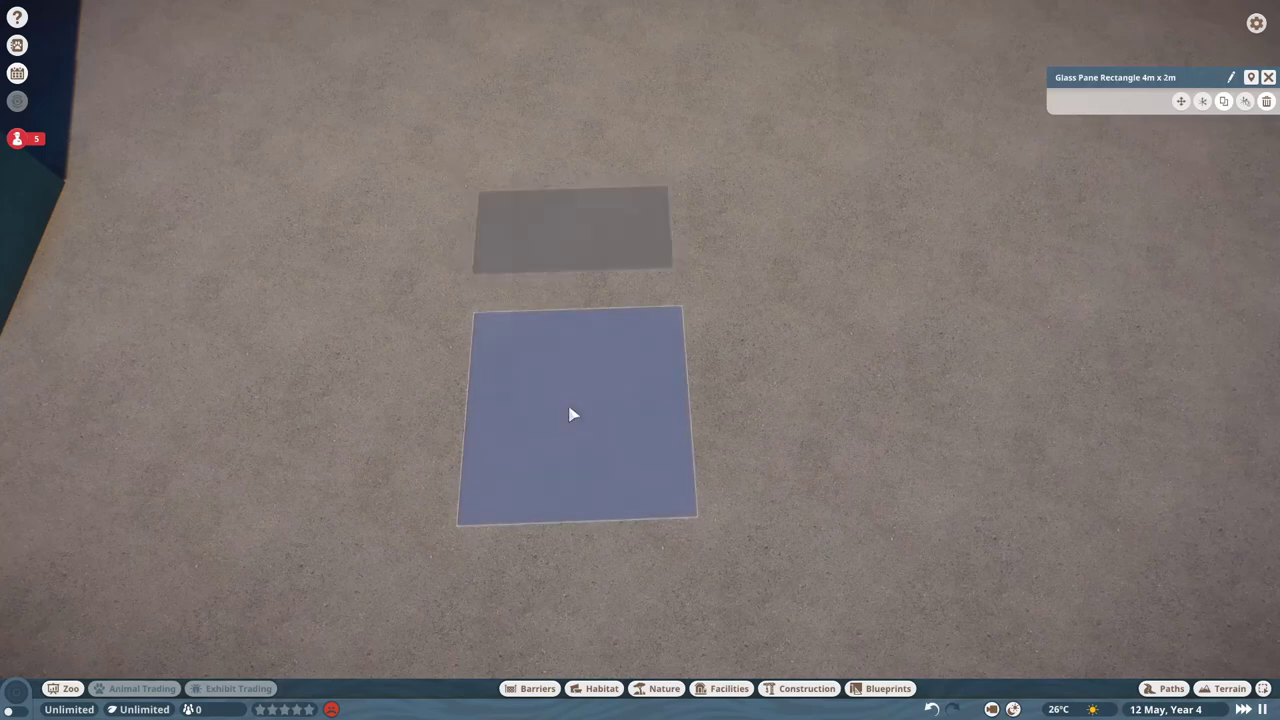
{"action": "mouse_move", "coordinate": [737, 274]}
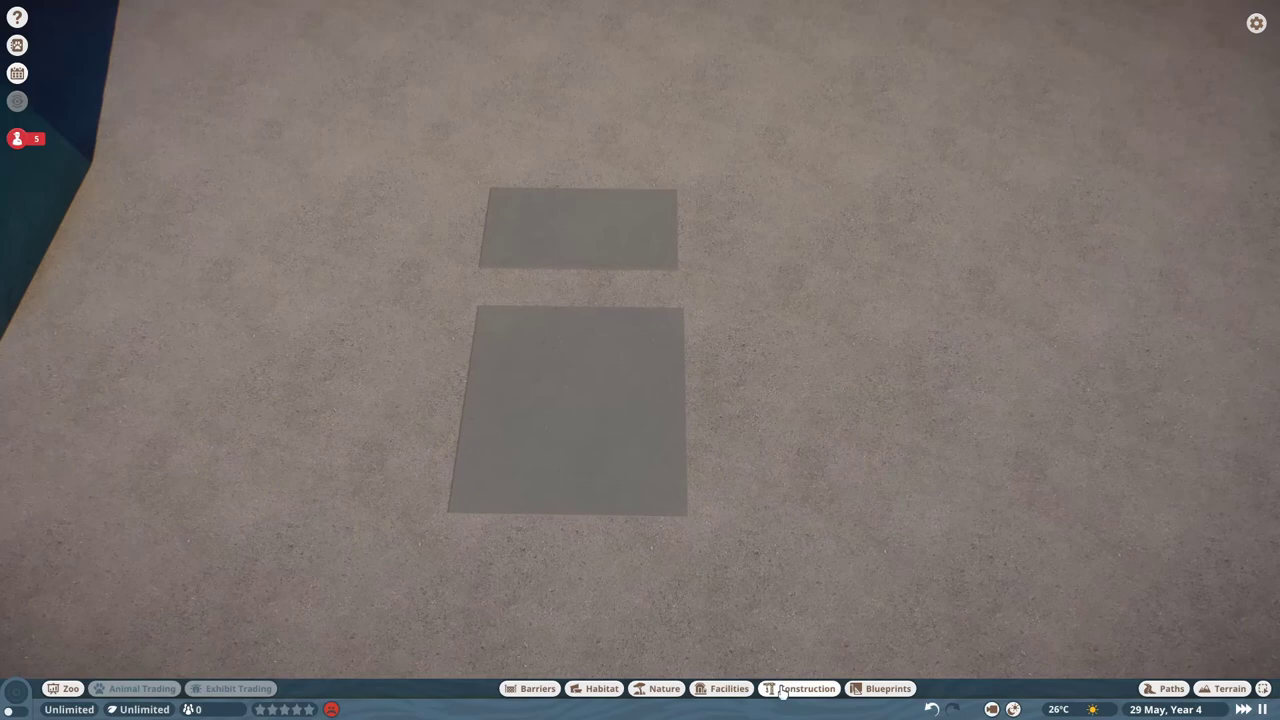
{"action": "left_click", "coordinate": [806, 688]}
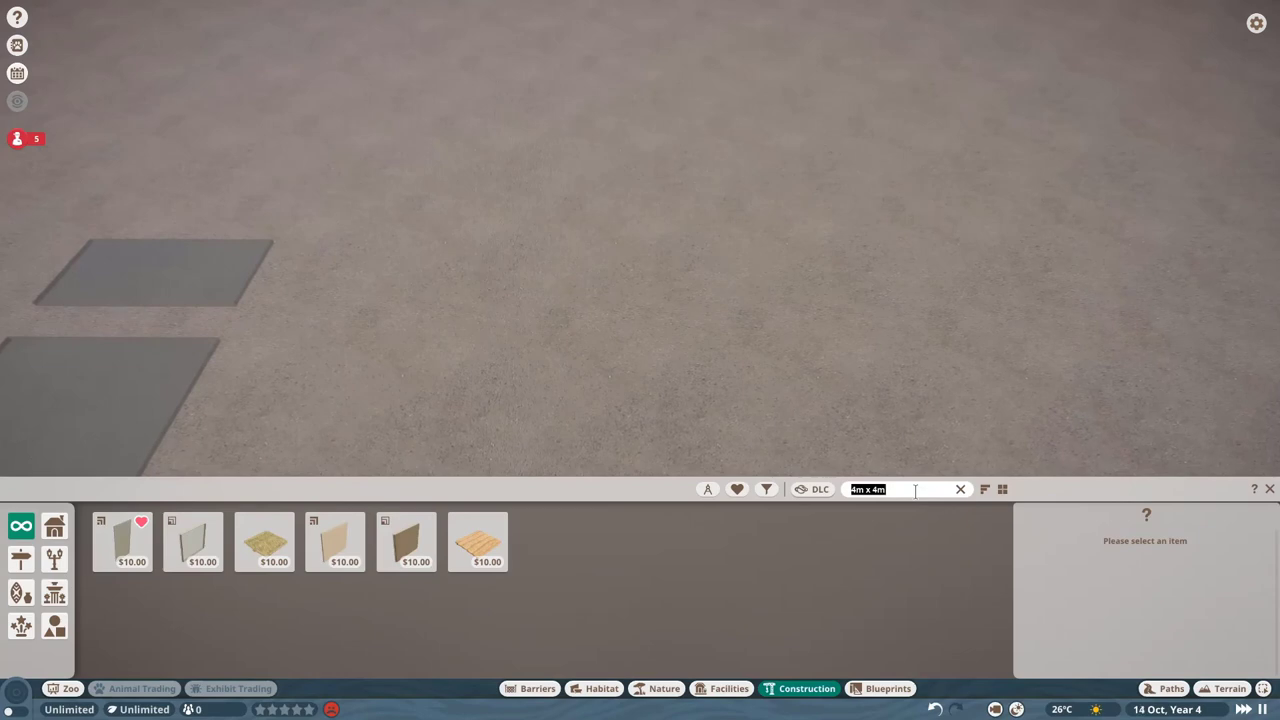
- Search construction for 'new work' and pick the New World Decorative Lights Bracket
{"action": "type", "text": "new work"}
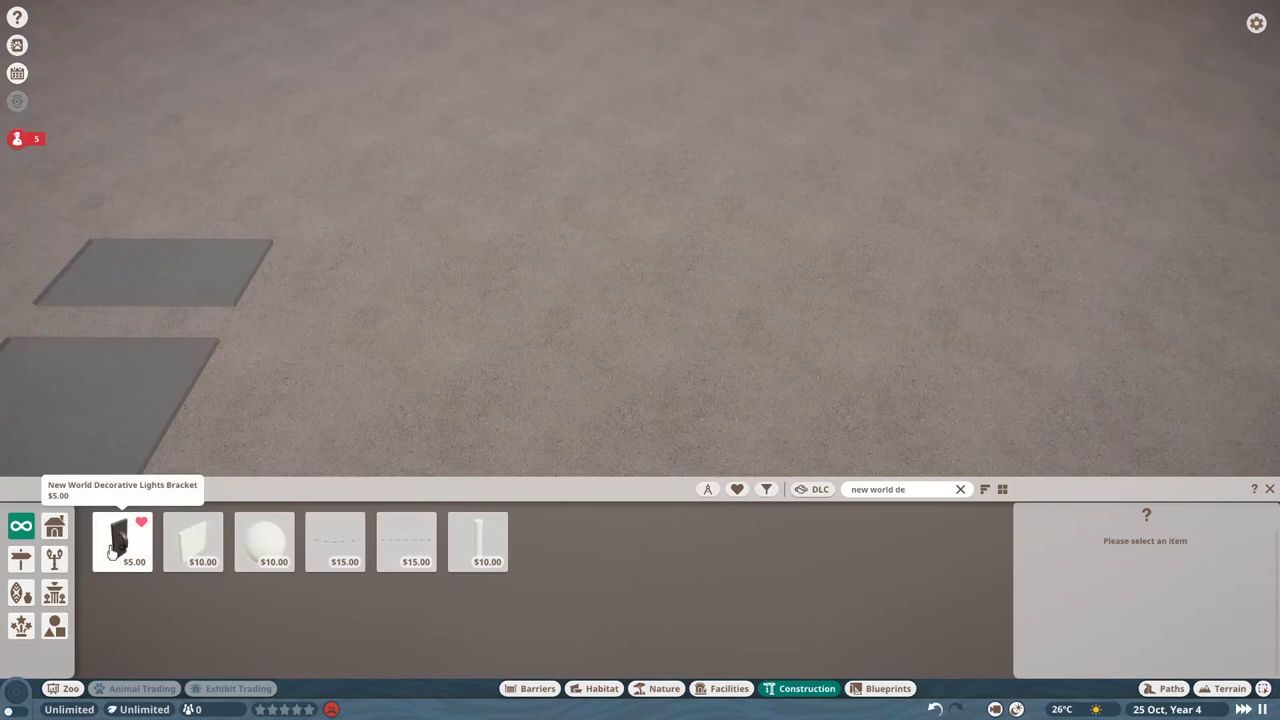
{"action": "left_click", "coordinate": [122, 542]}
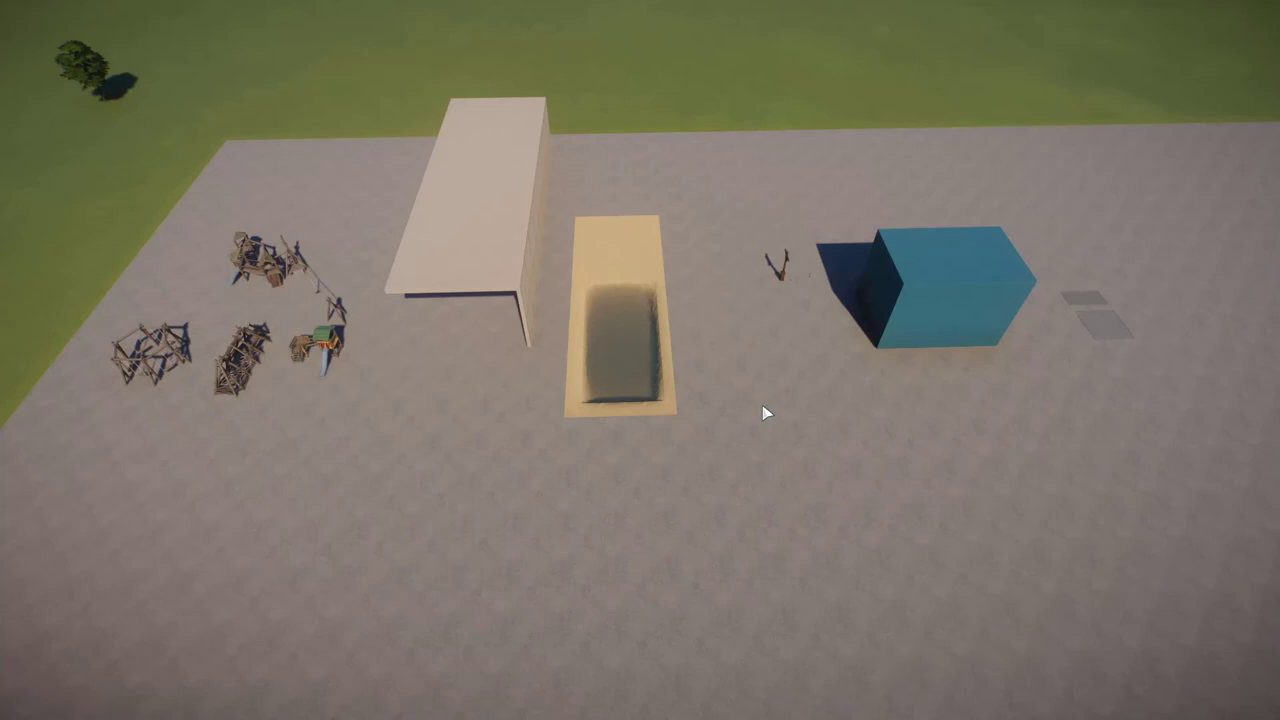
{"action": "mouse_move", "coordinate": [710, 368]}
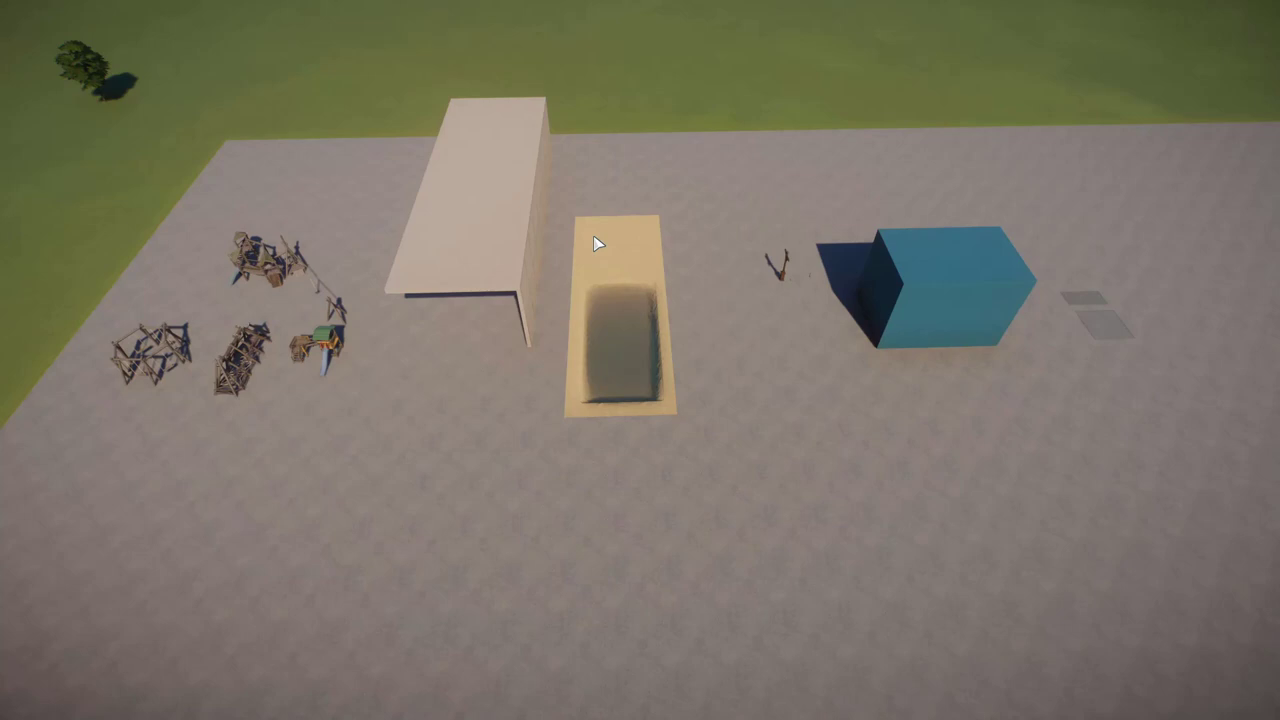
{"action": "mouse_move", "coordinate": [558, 329]}
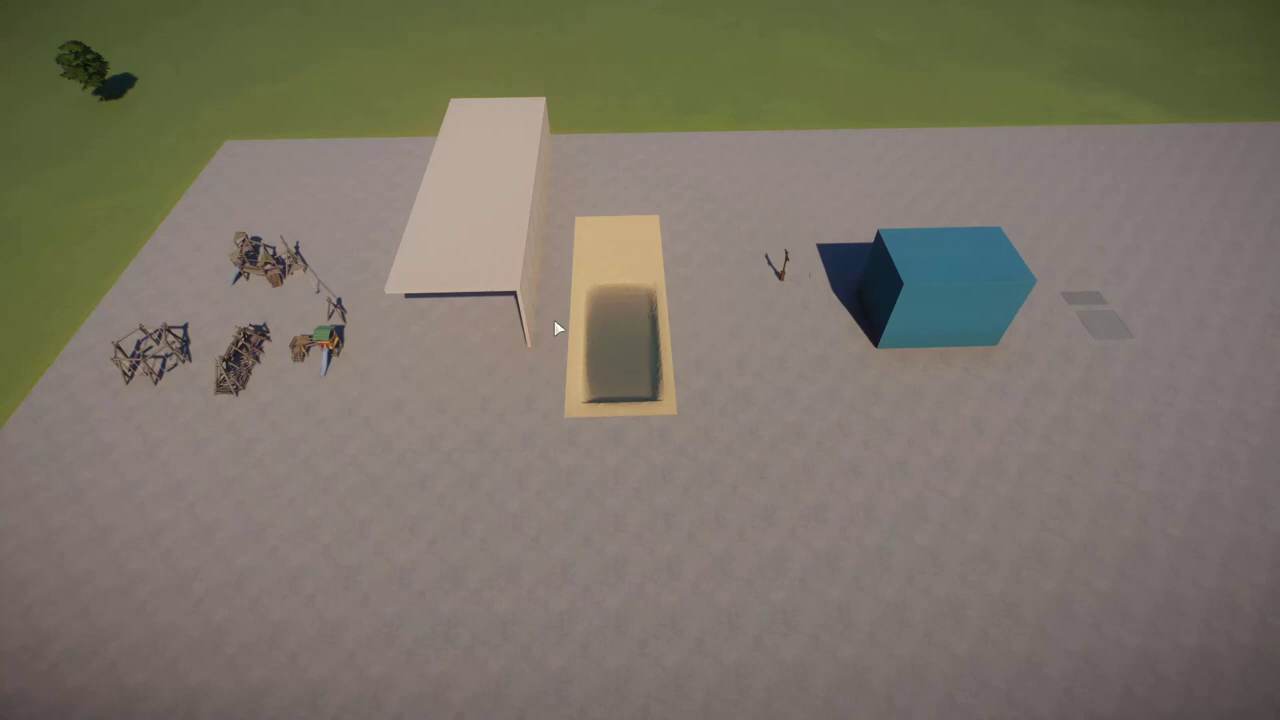